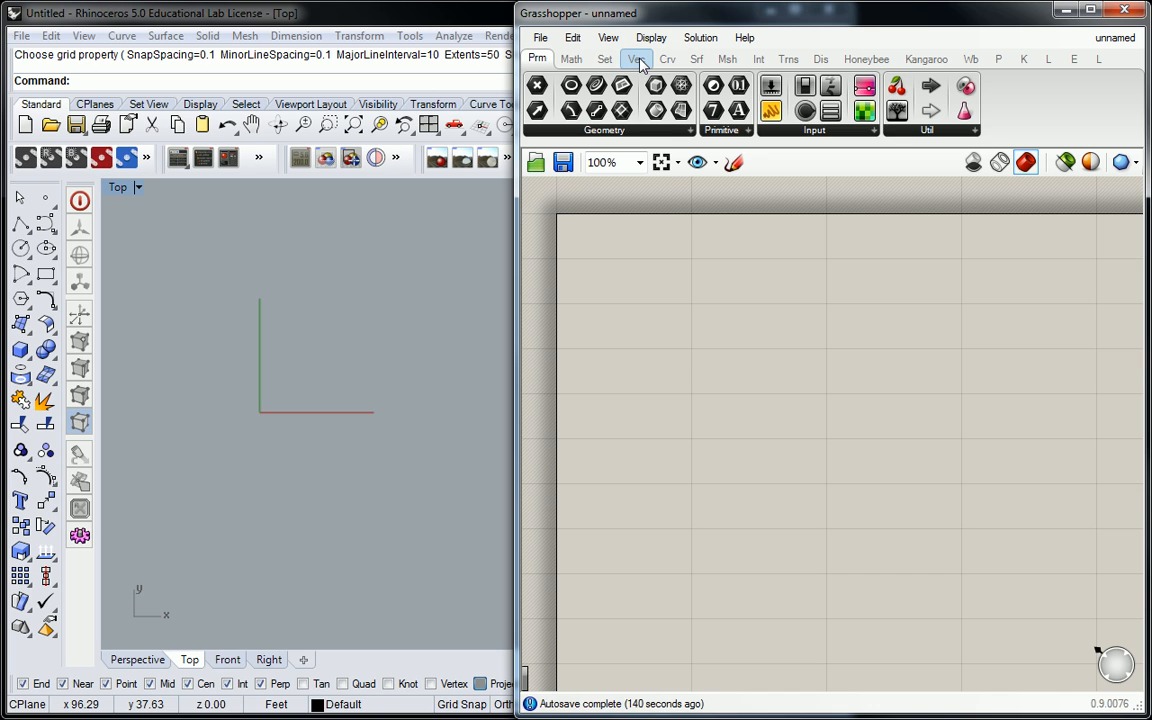
# Step: Place a Square Grid component from the Vector tab's Grid panel onto the canvas
pyautogui.click(640, 58)
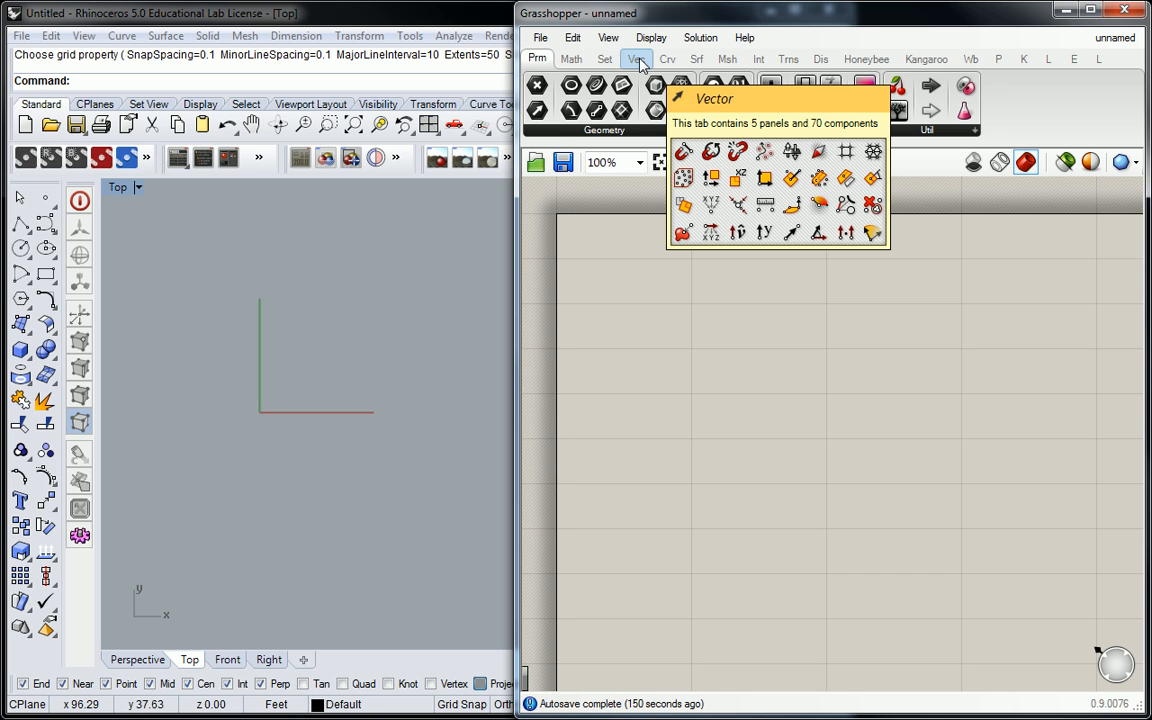
pyautogui.click(642, 58)
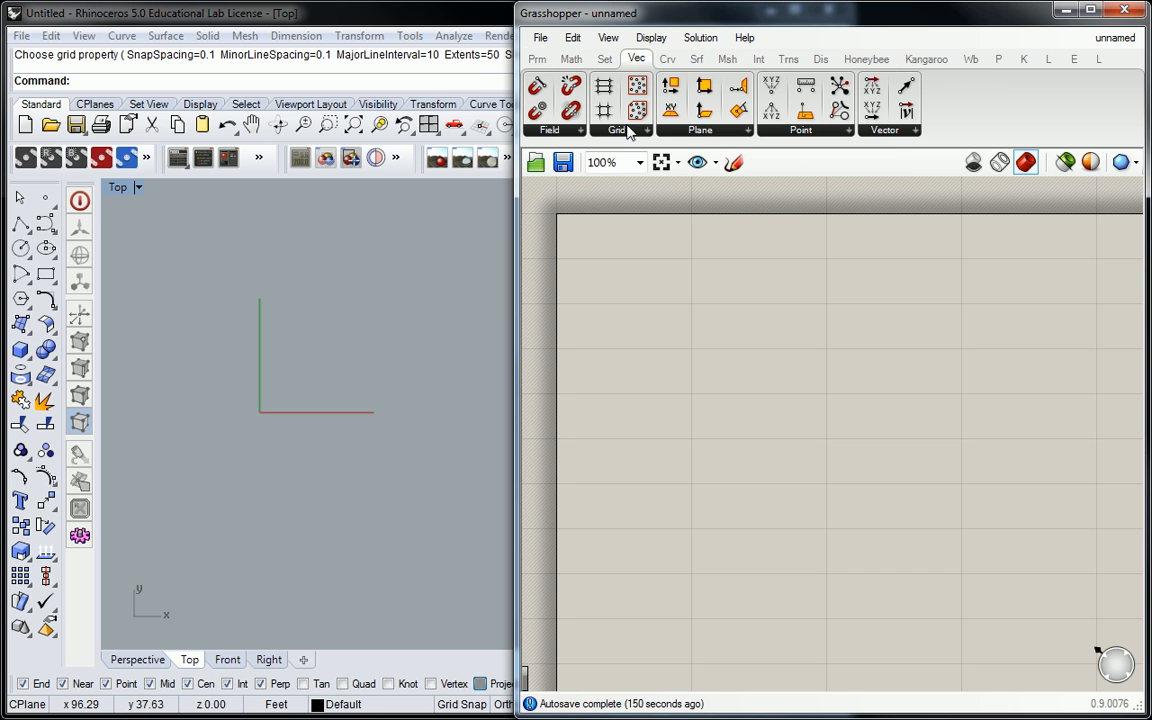
pyautogui.click(640, 130)
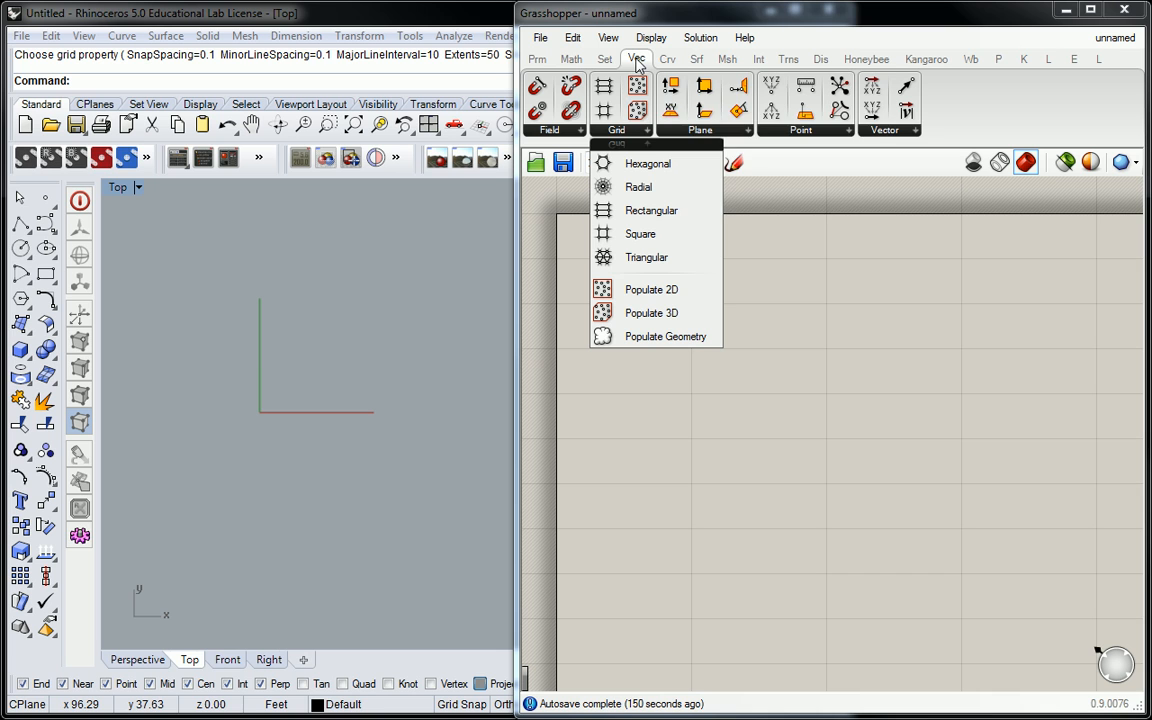
pyautogui.moveTo(642, 140)
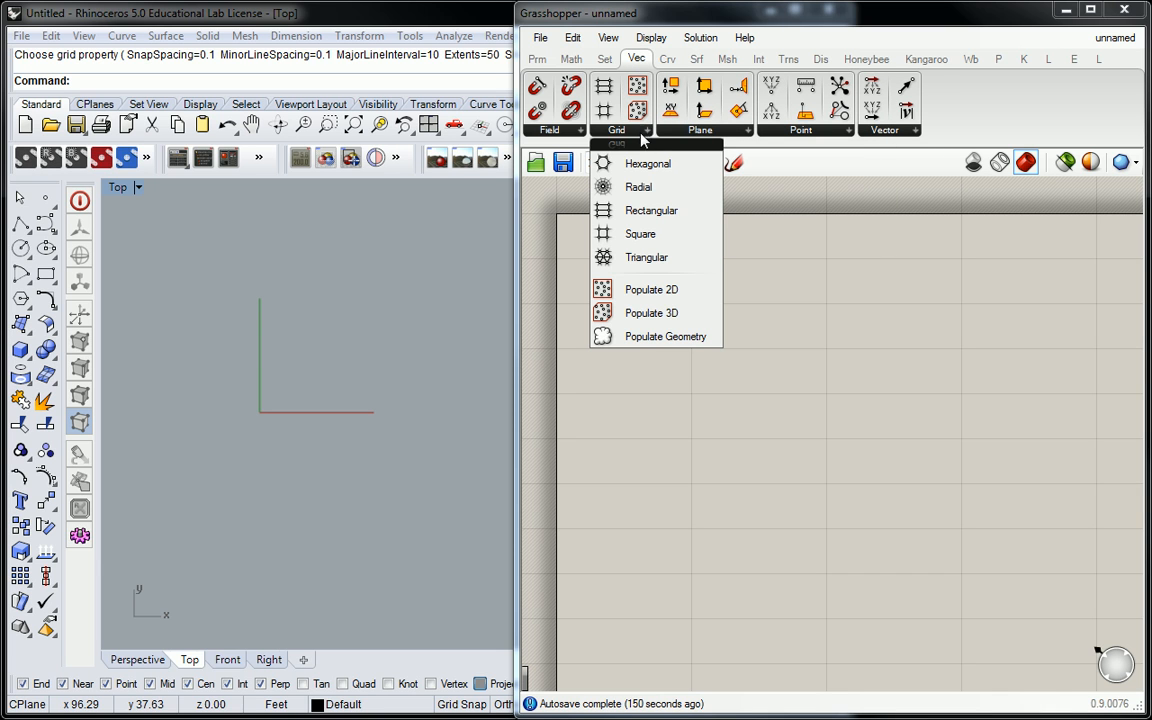
pyautogui.moveTo(650, 232)
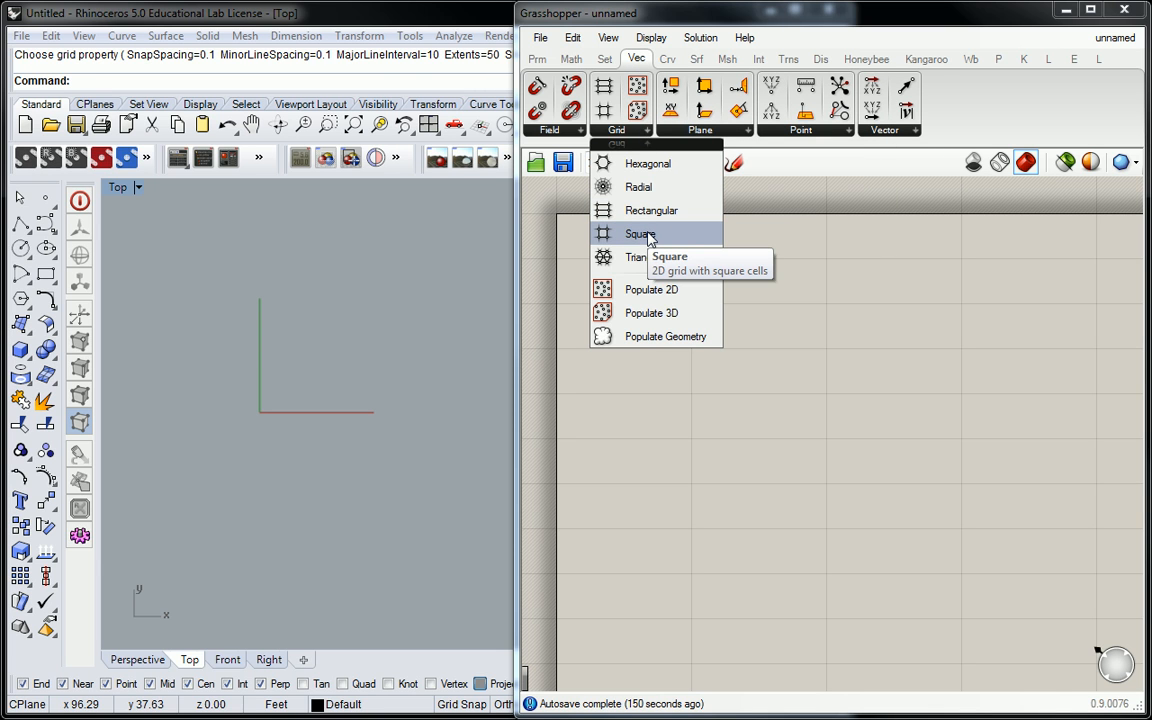
pyautogui.click(640, 232)
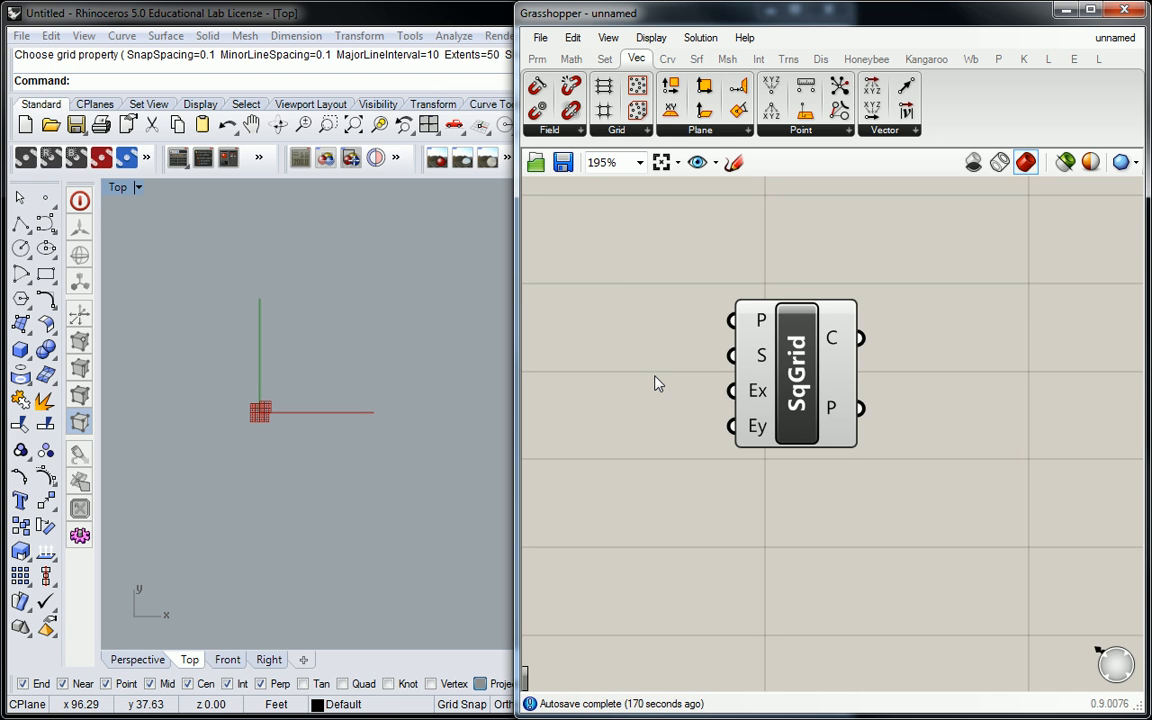
# Step: Move the Square Grid component right to leave room for inputs on its left
pyautogui.moveTo(796, 376); pyautogui.dragTo(918, 356)
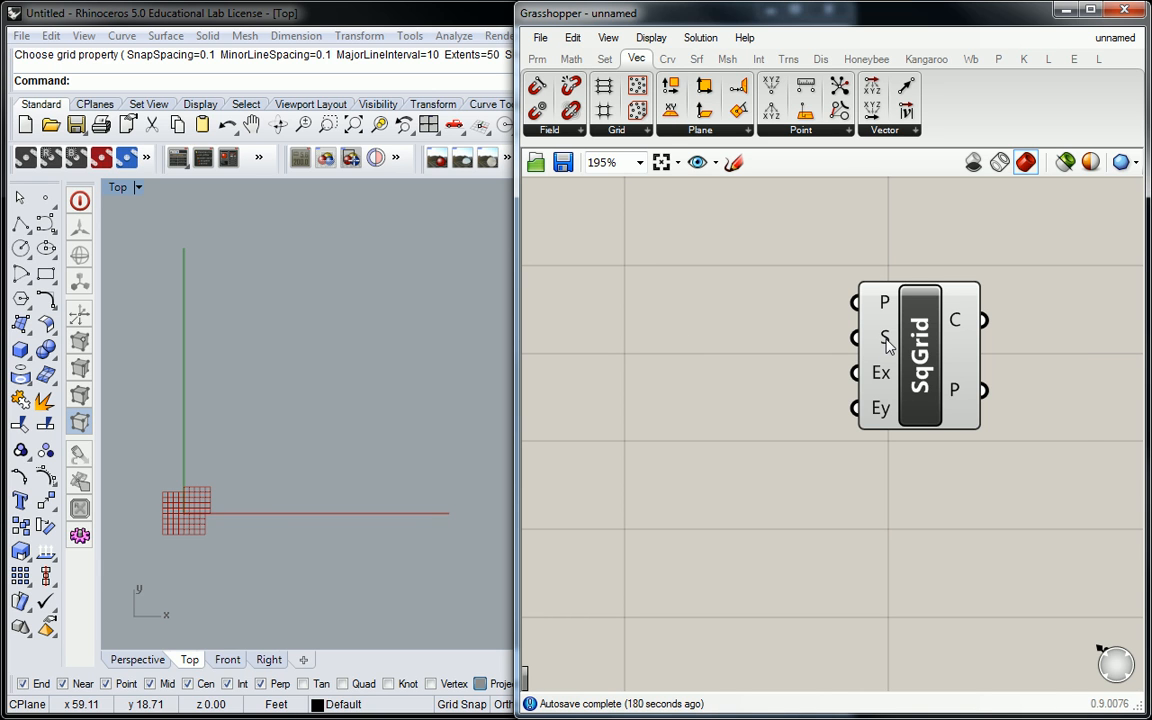
pyautogui.moveTo(886, 340)
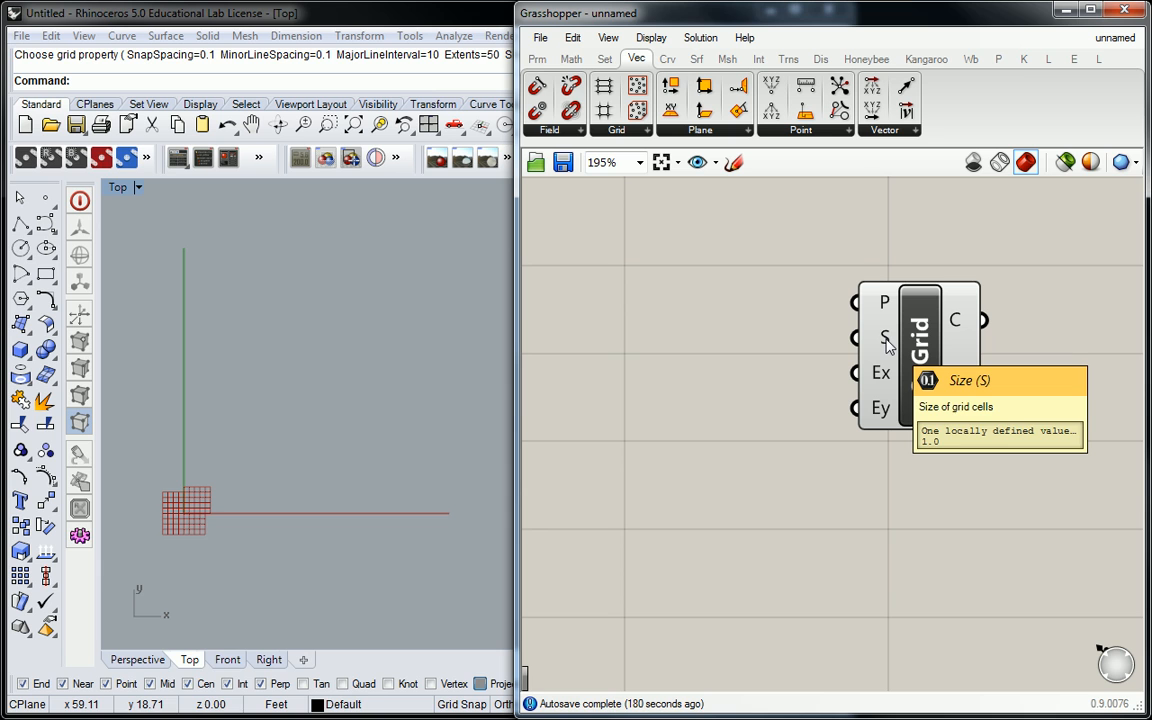
pyautogui.moveTo(880, 396)
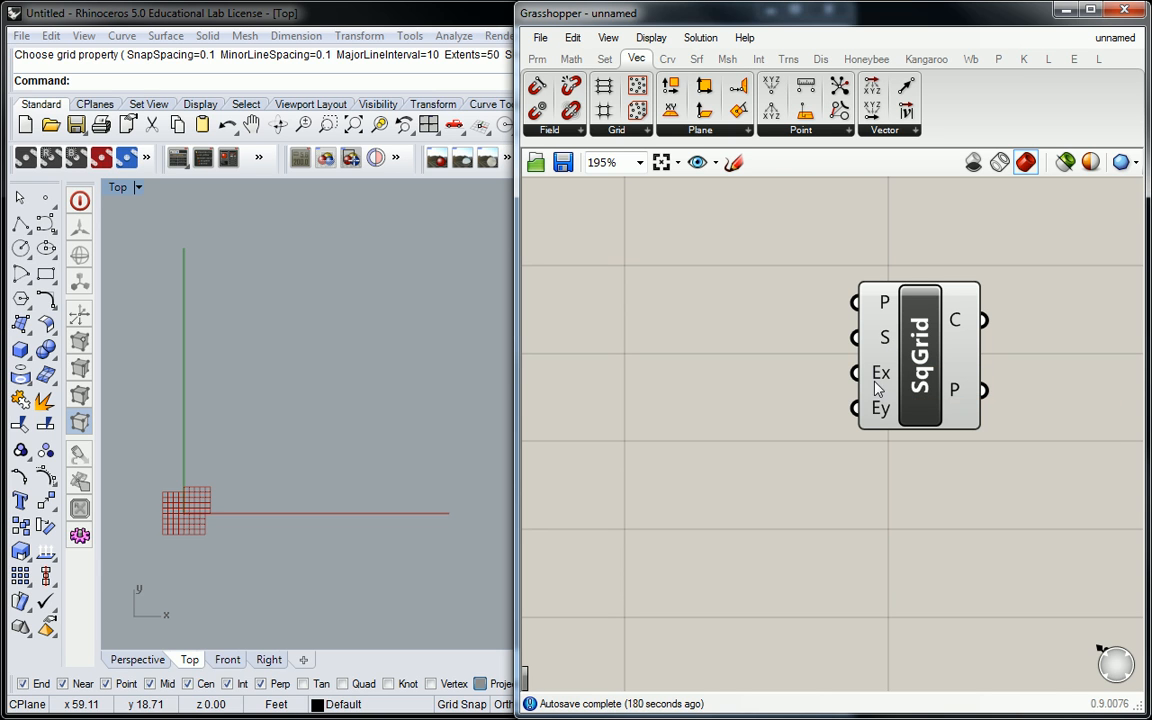
pyautogui.moveTo(880, 410)
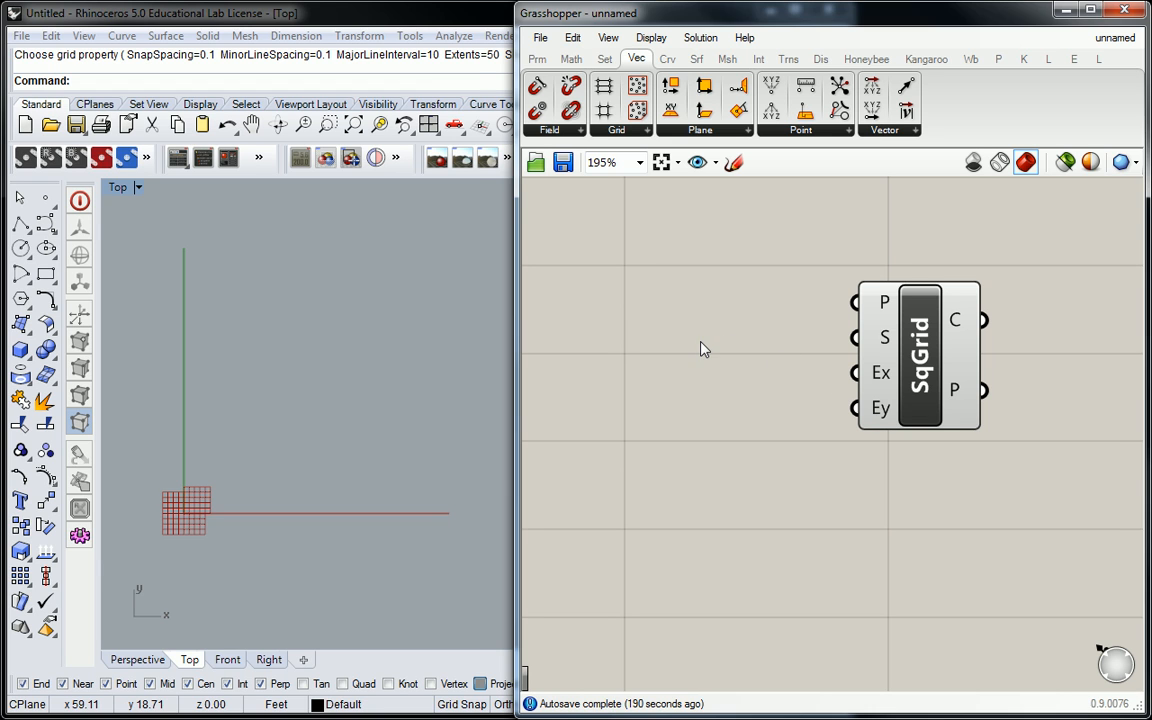
# Step: Create a Number Slider with value 5 and limits 0 to 10 via the quick search '0<5<10'
pyautogui.doubleClick(704, 348)
pyautogui.write('0<')
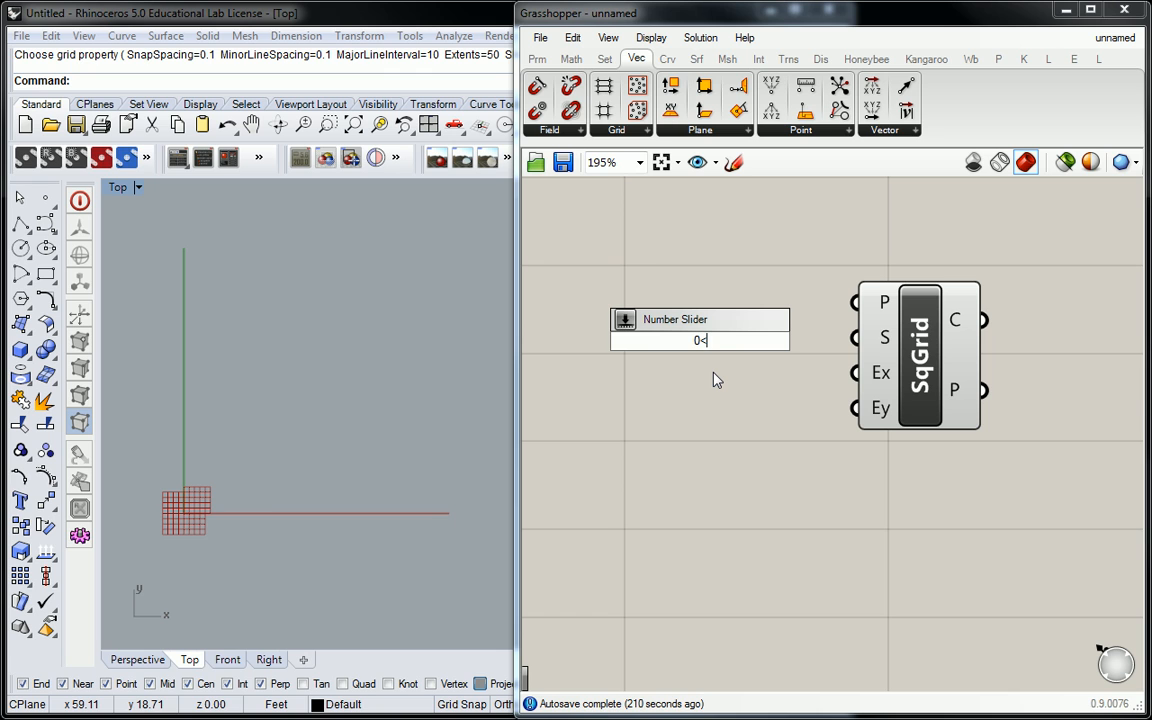
pyautogui.write('5')
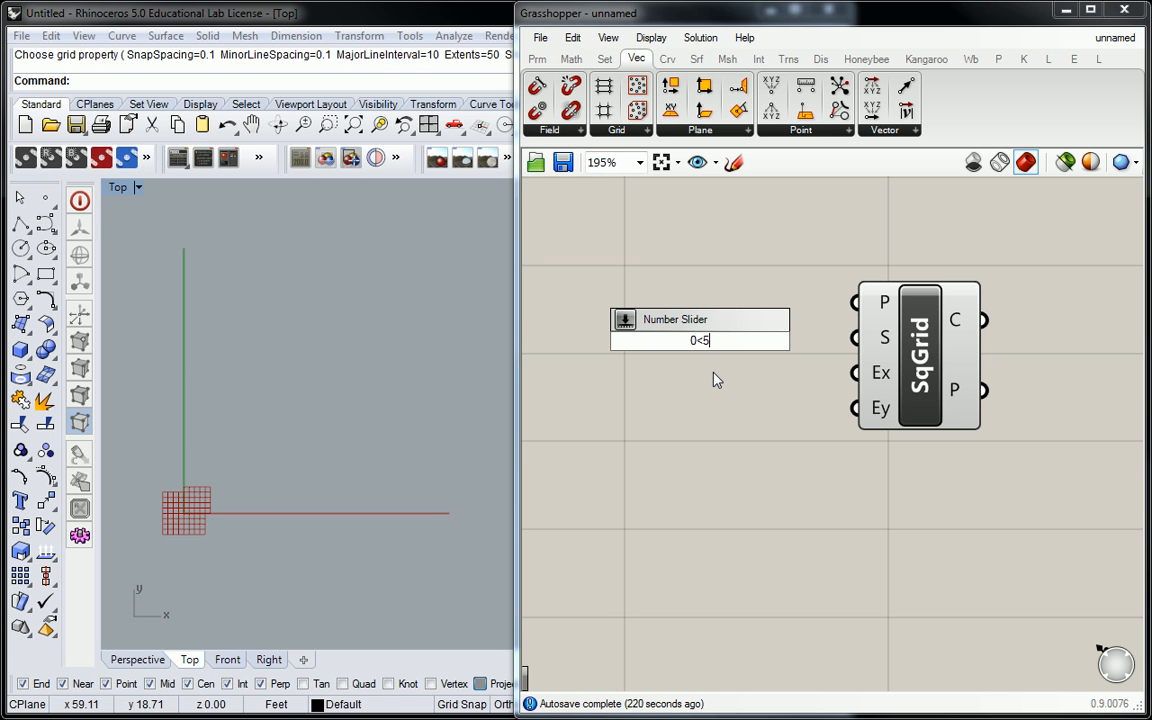
pyautogui.write('<')
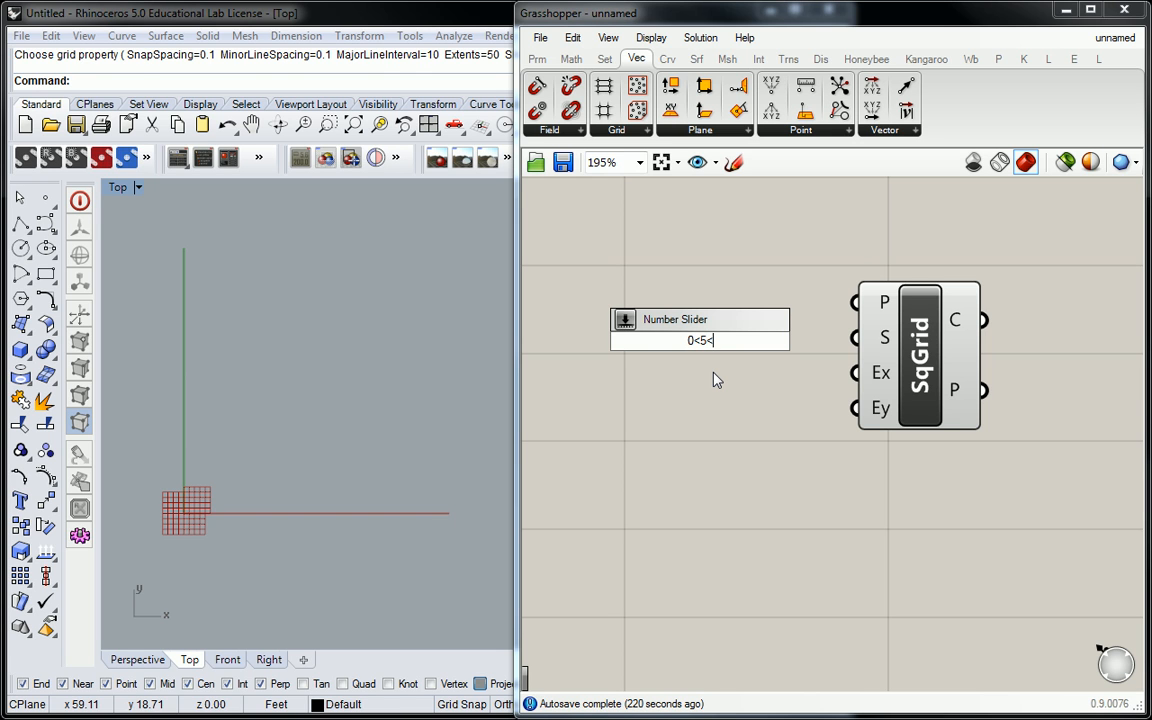
pyautogui.write('10')
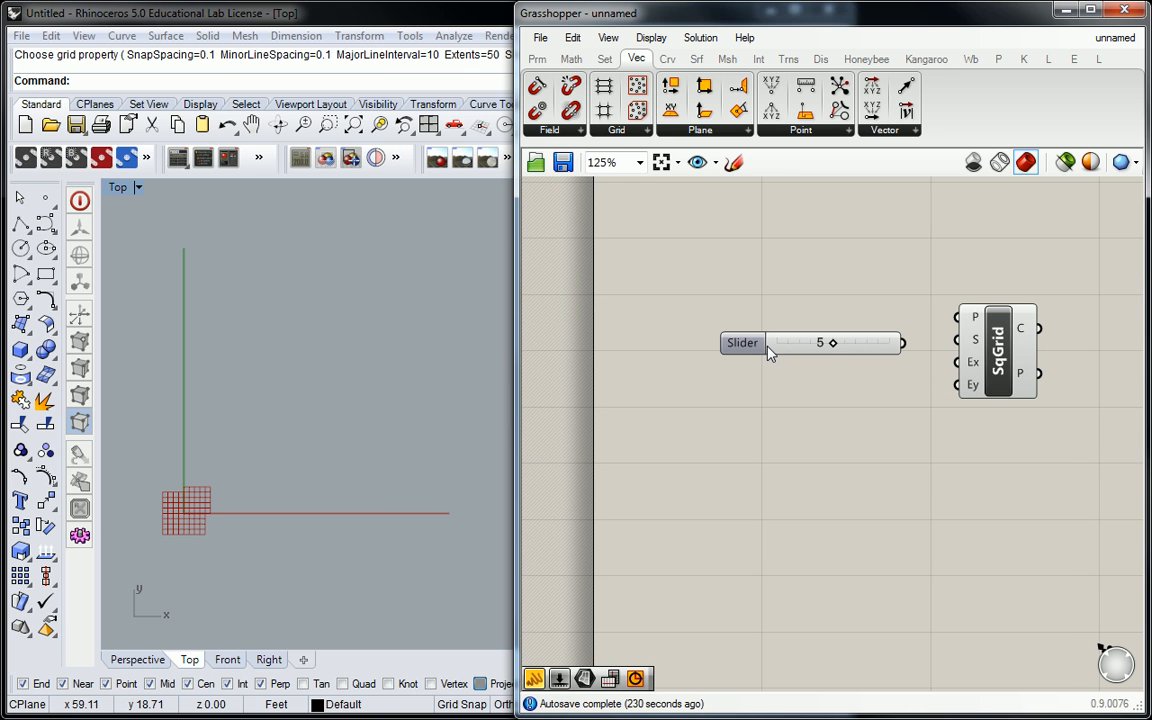
pyautogui.moveTo(770, 350)
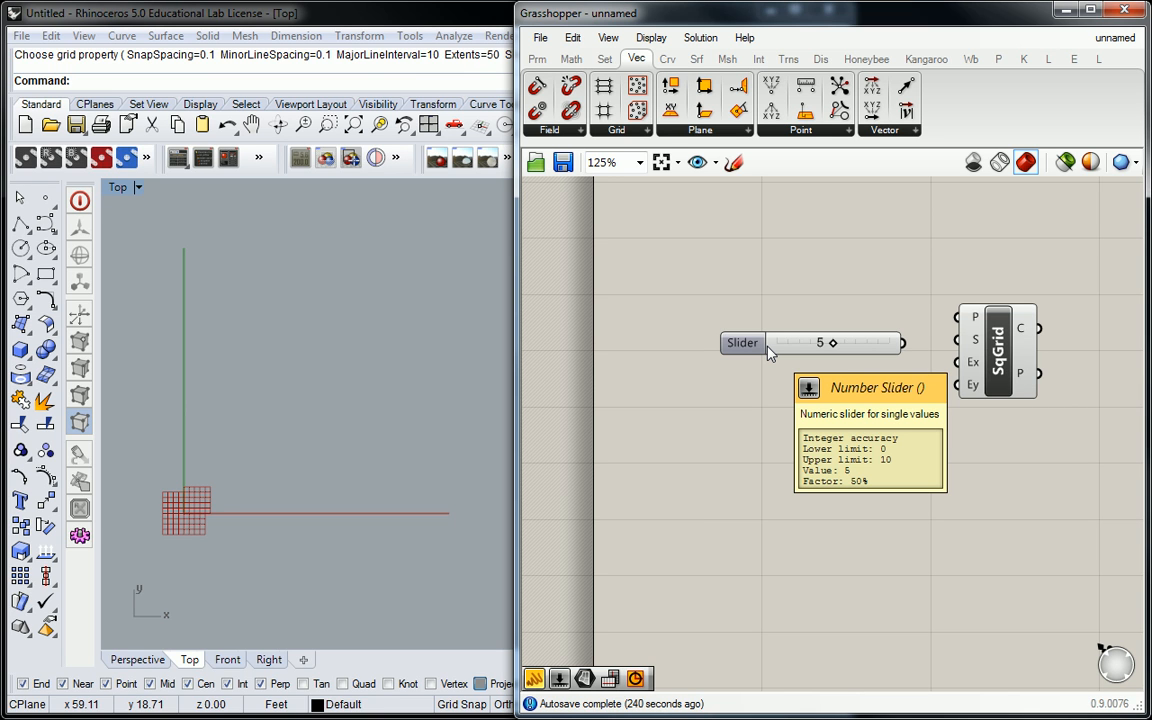
# Step: Switch the component ribbon to the Params tab for input components
pyautogui.click(536, 58)
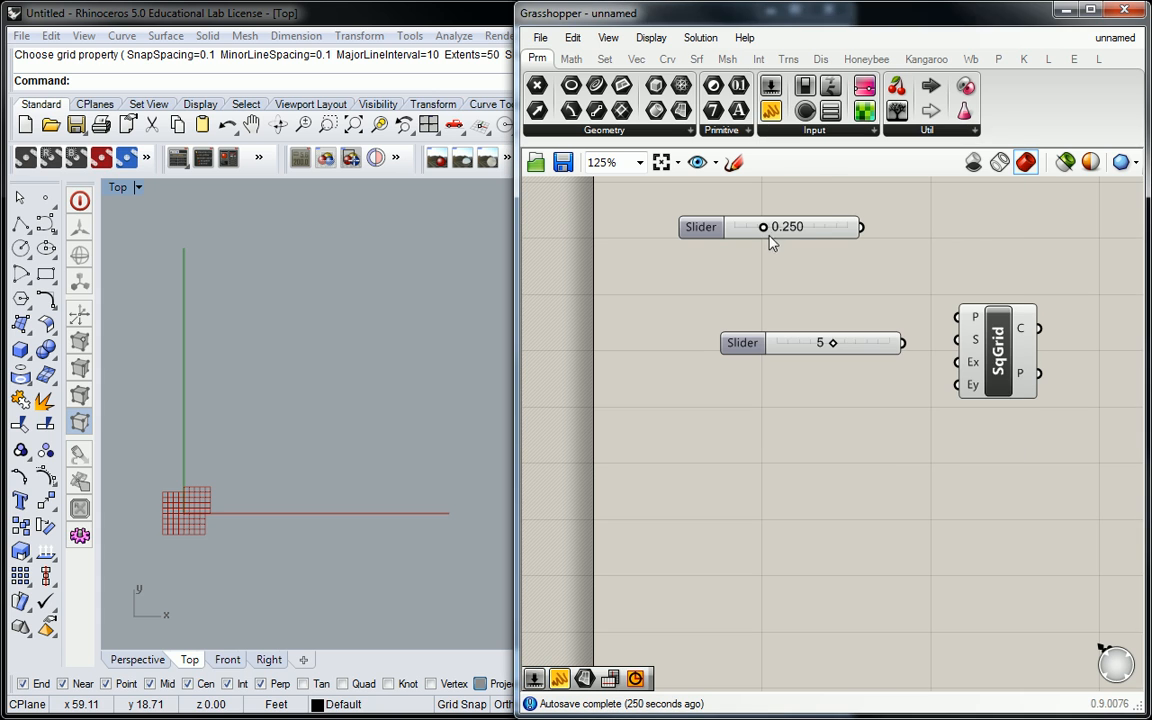
pyautogui.moveTo(760, 244)
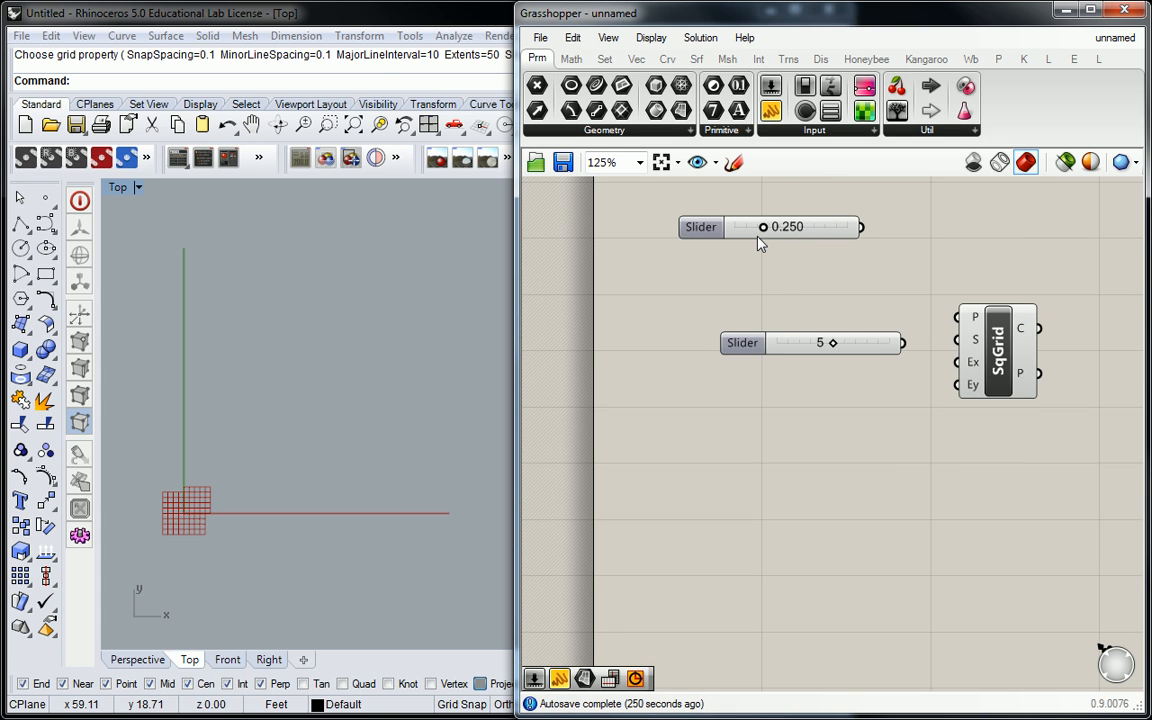
pyautogui.moveTo(760, 244)
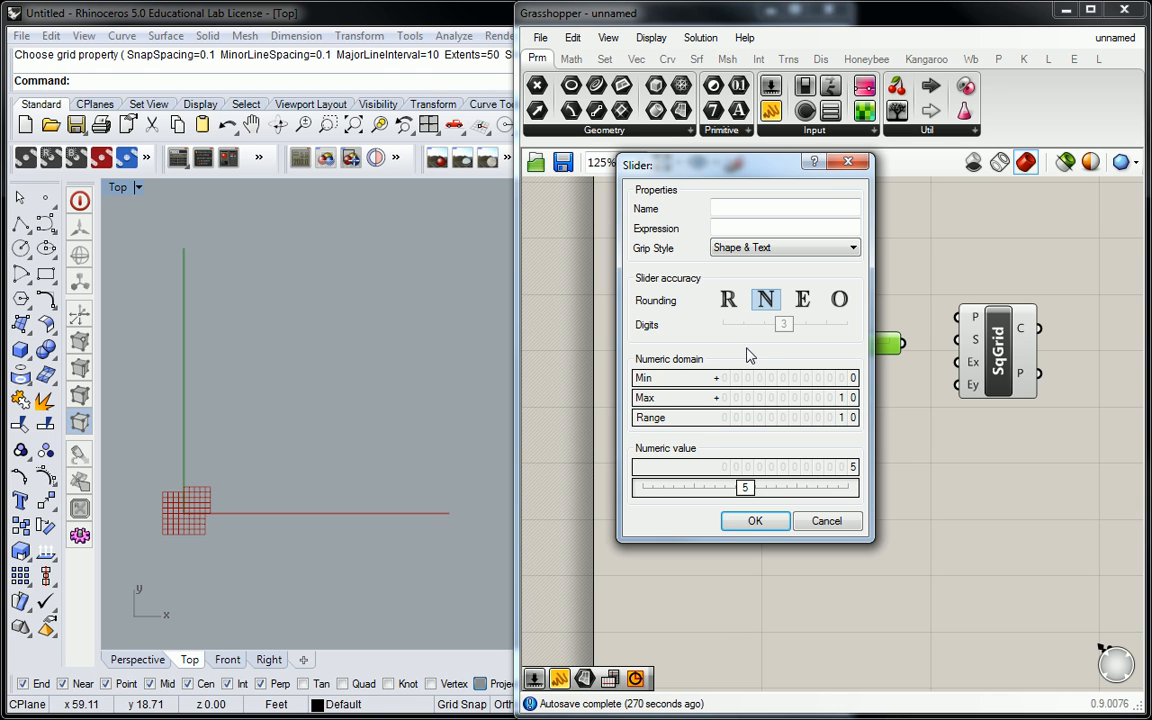
# Step: Name the slider set to 5 'Grid Size' in its properties dialog
pyautogui.click(784, 208)
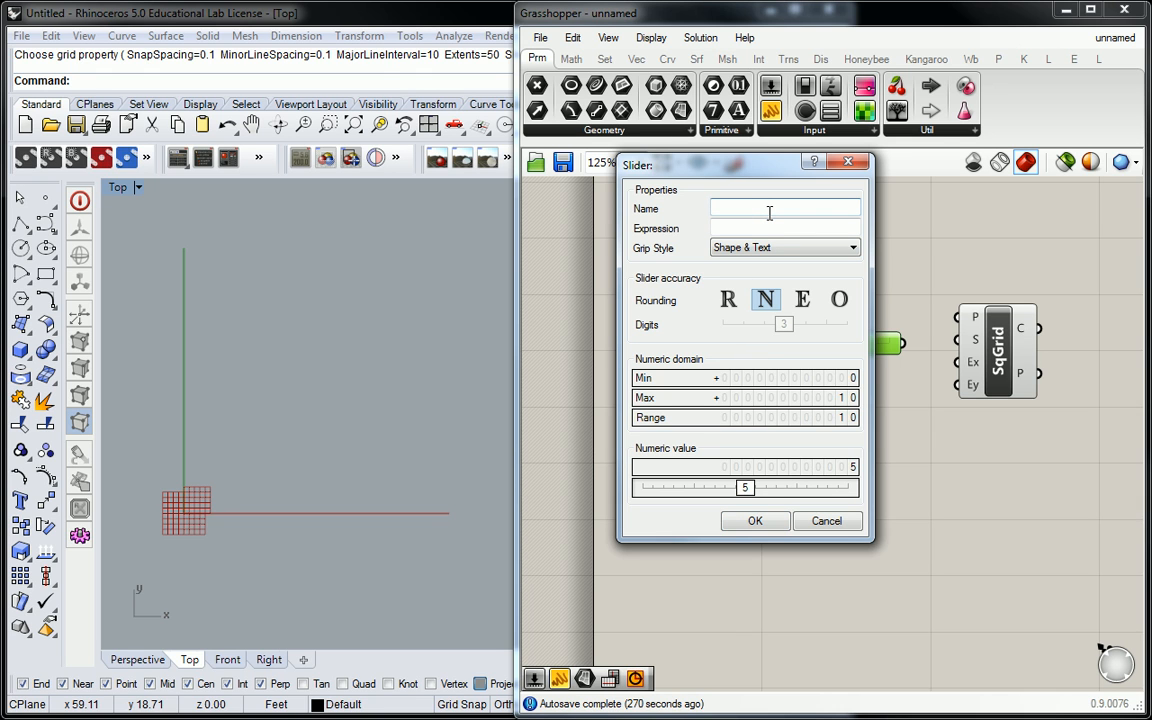
pyautogui.moveTo(770, 212)
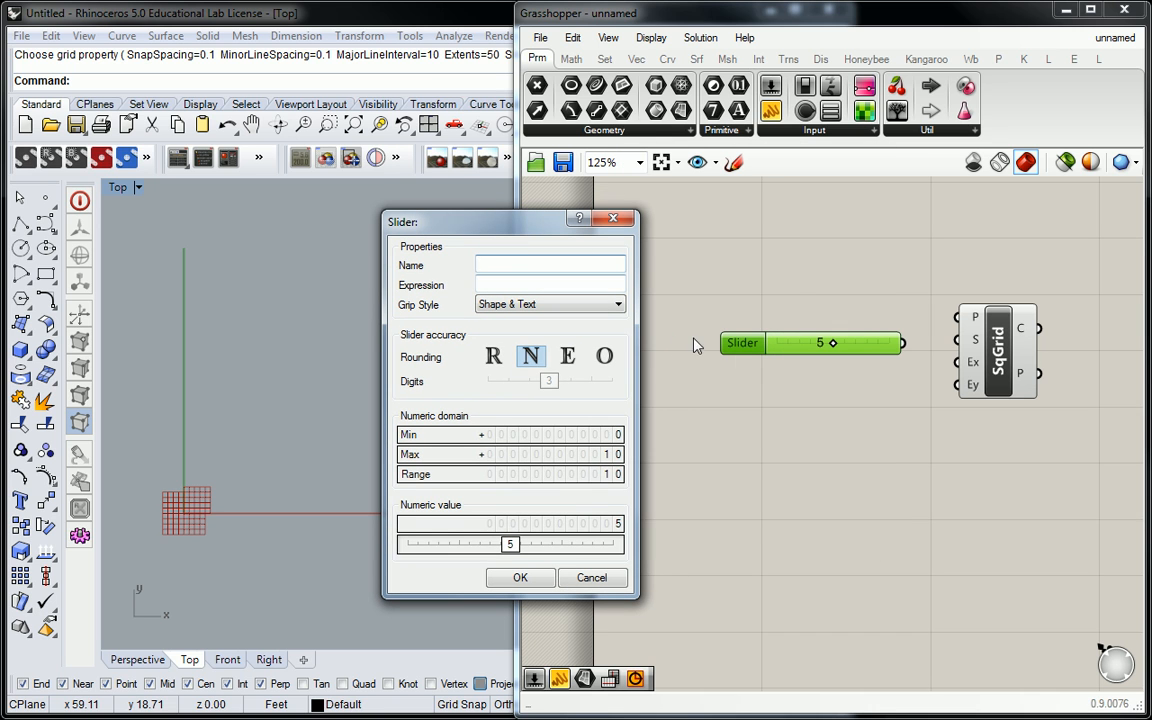
pyautogui.click(548, 264)
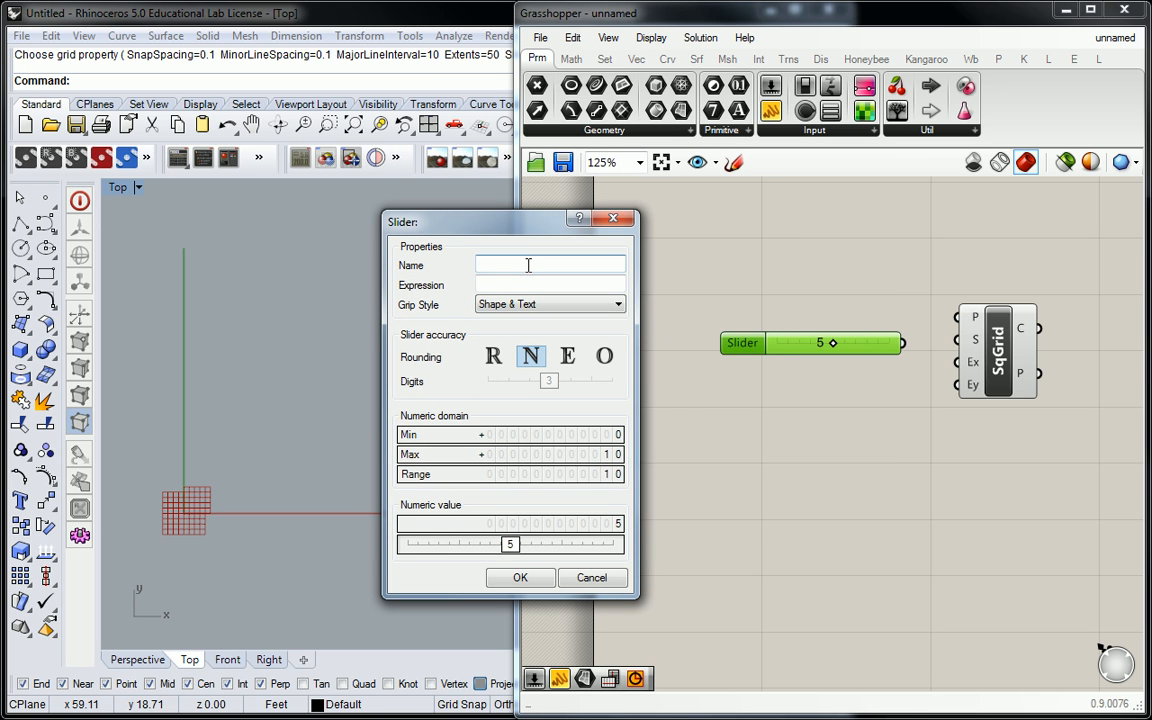
pyautogui.write('Grid')
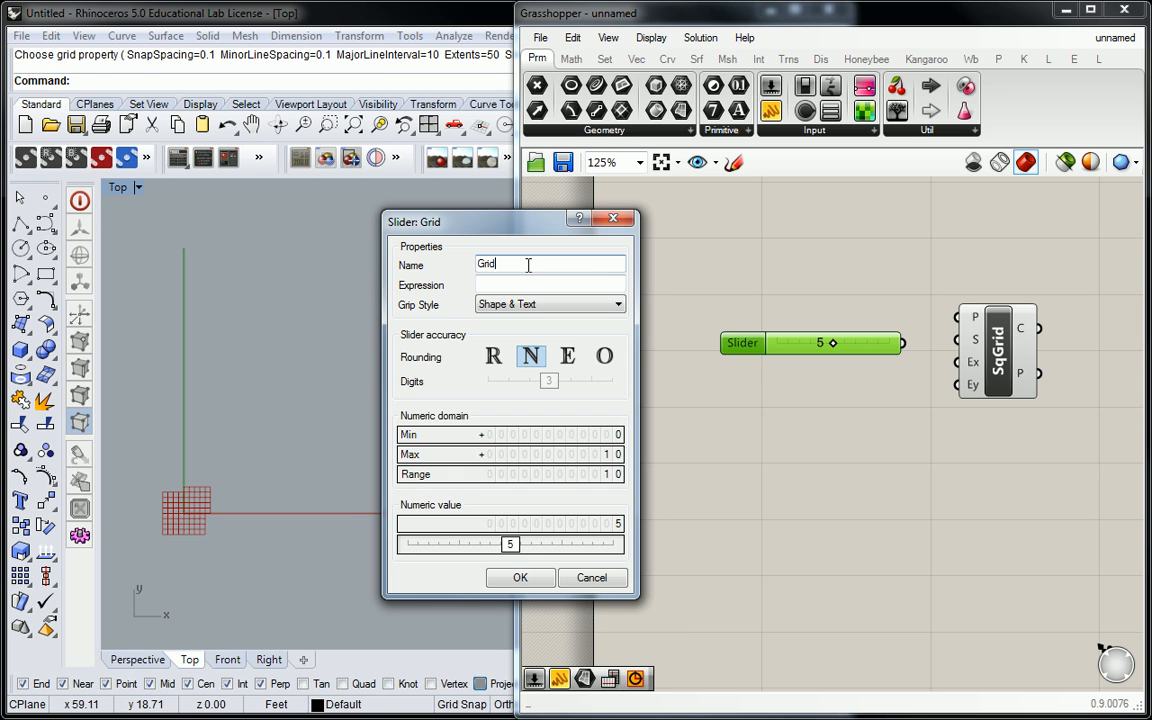
pyautogui.write('Size')
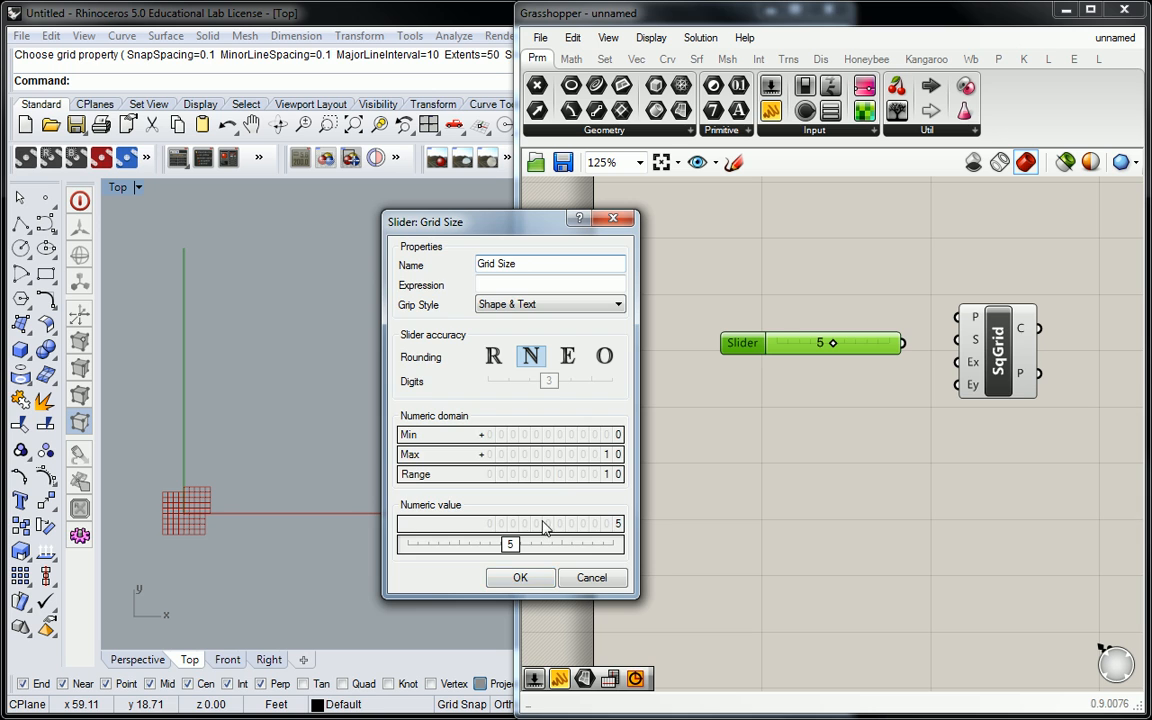
pyautogui.click(520, 578)
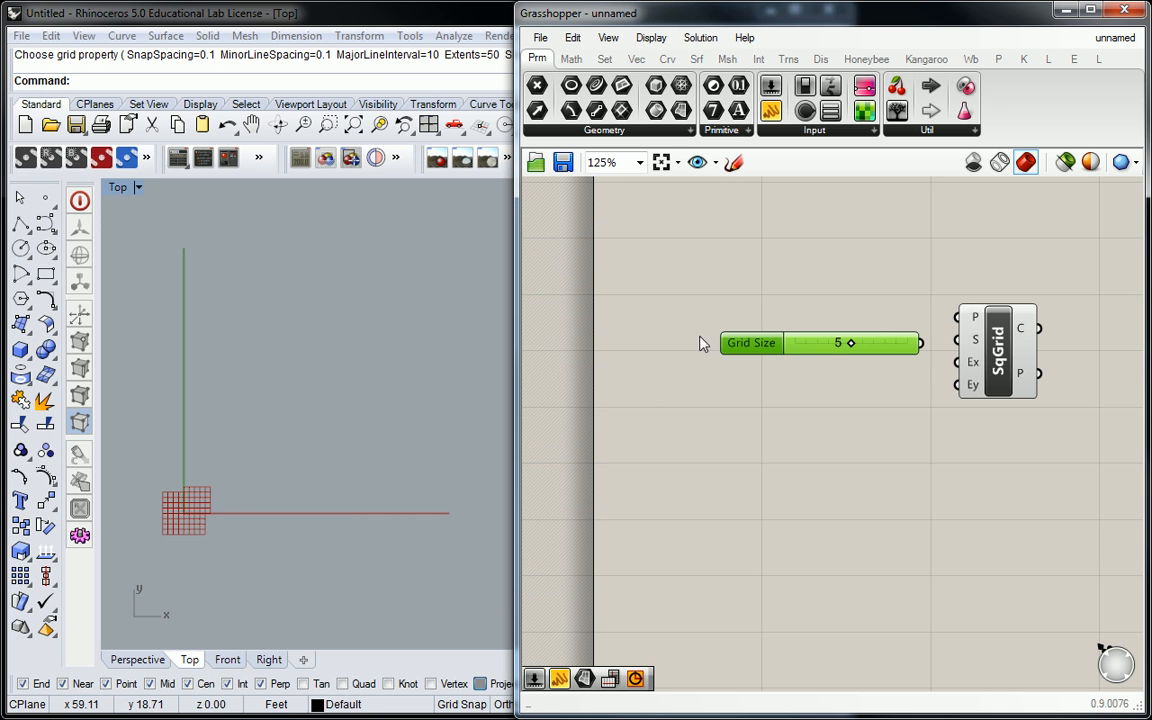
pyautogui.moveTo(724, 348)
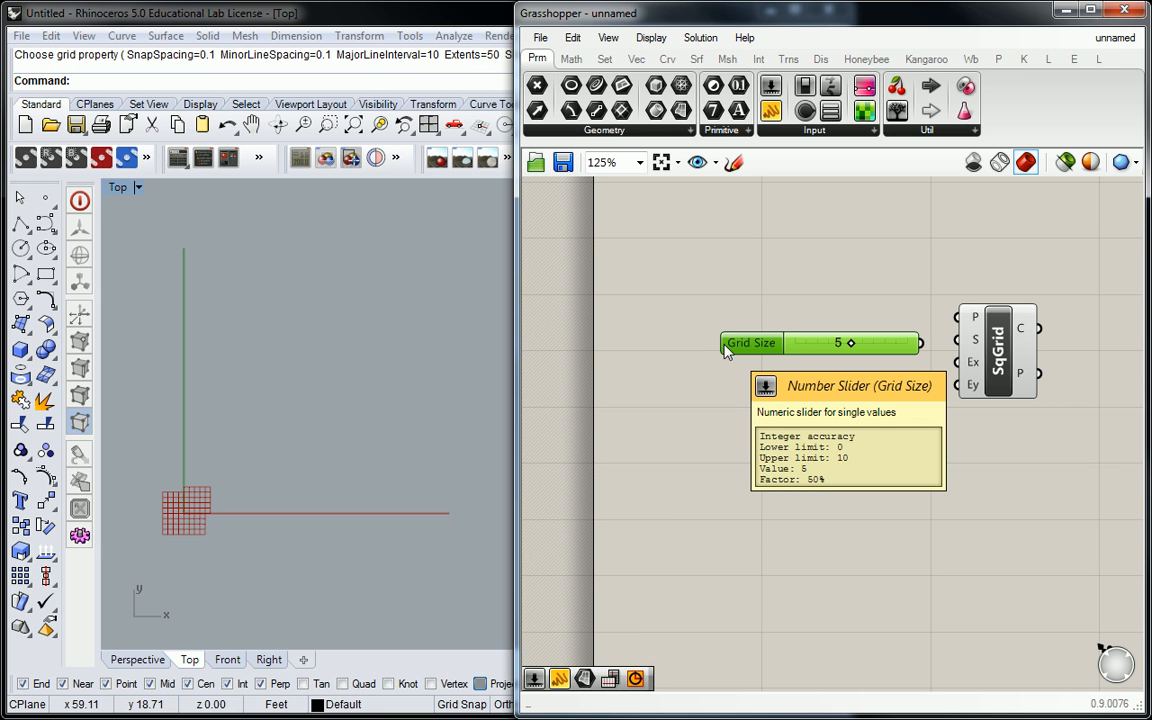
pyautogui.moveTo(784, 272)
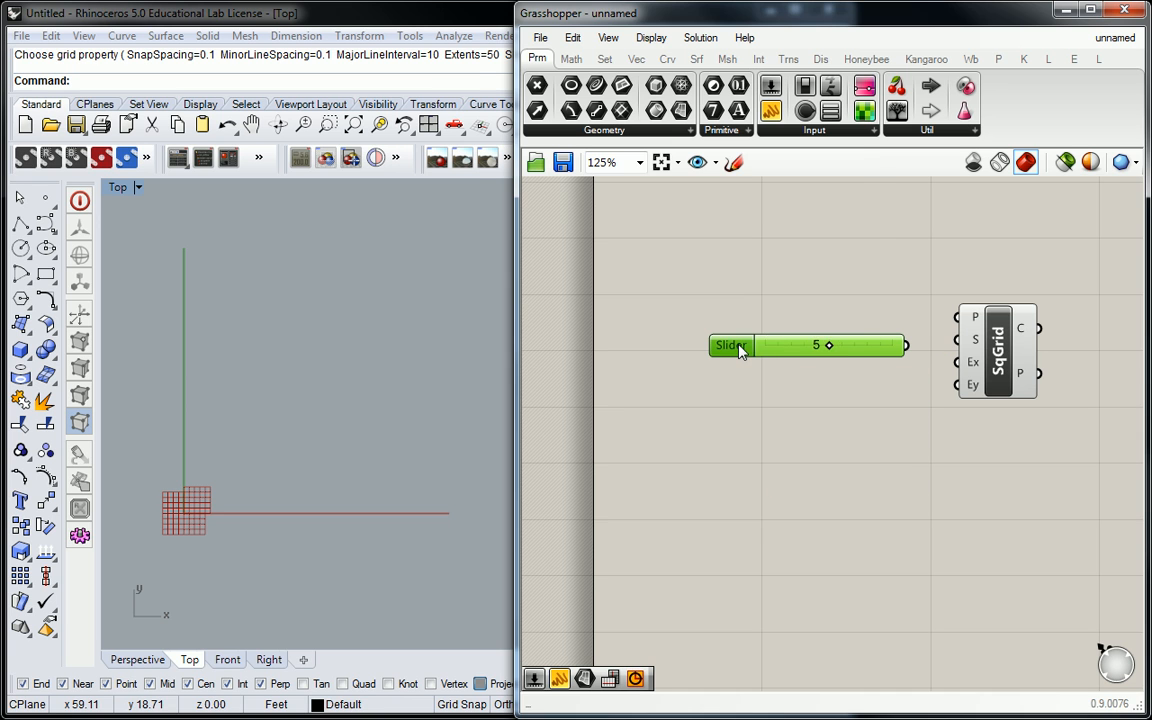
# Step: Confirm the Grid Size name and wire the slider to the Square Grid's S input
pyautogui.doubleClick(730, 344)
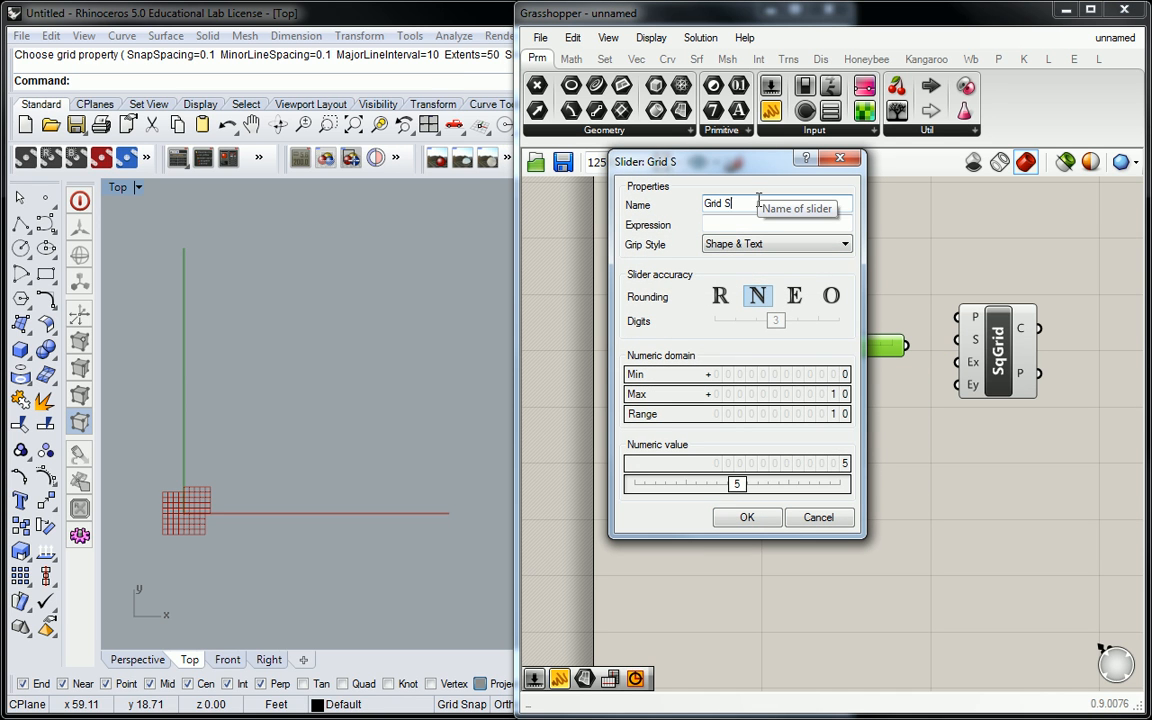
pyautogui.click(748, 516)
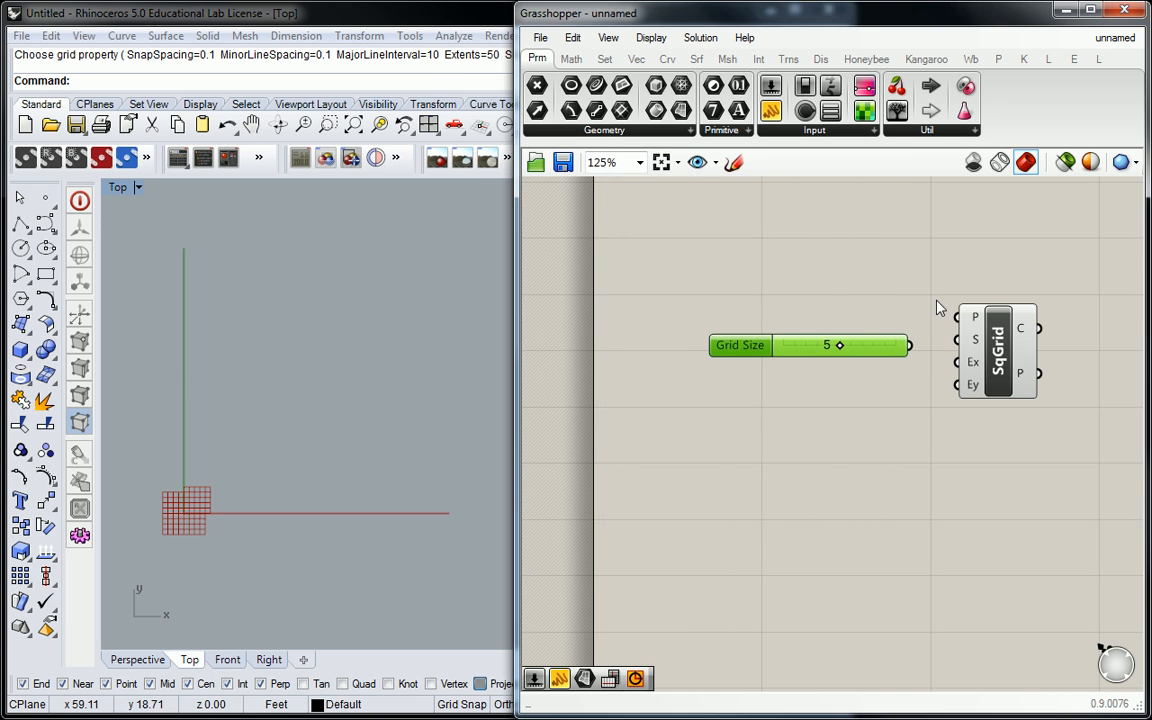
pyautogui.click(740, 344)
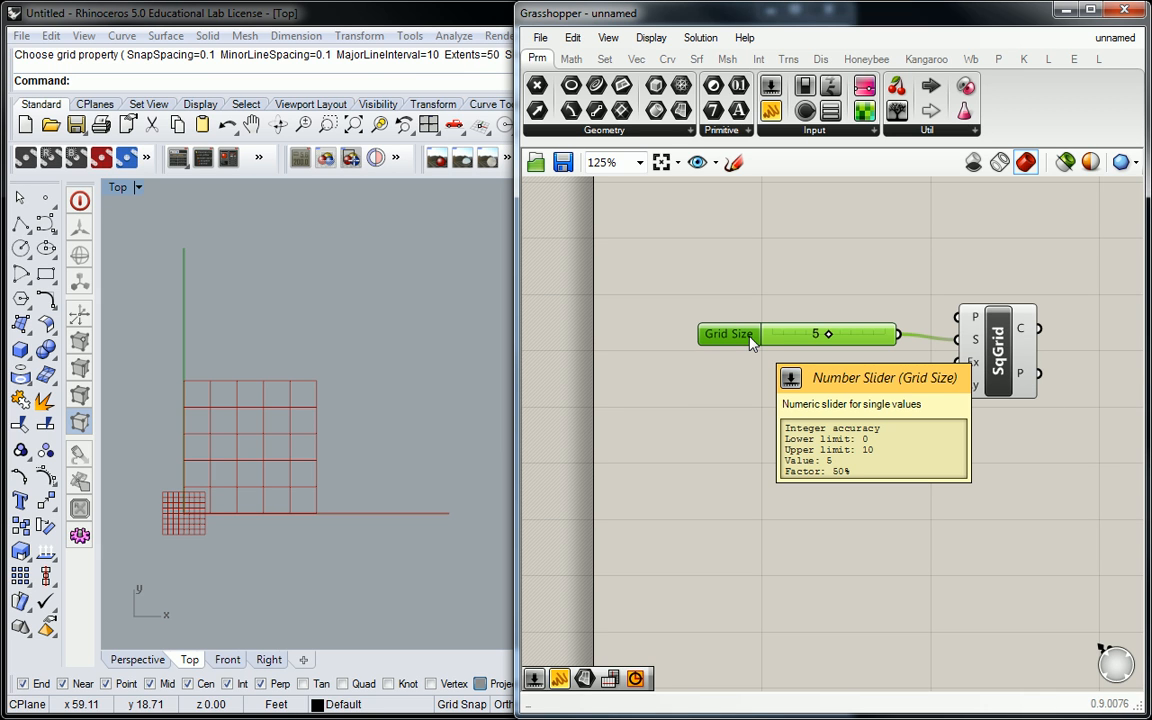
pyautogui.moveTo(744, 352)
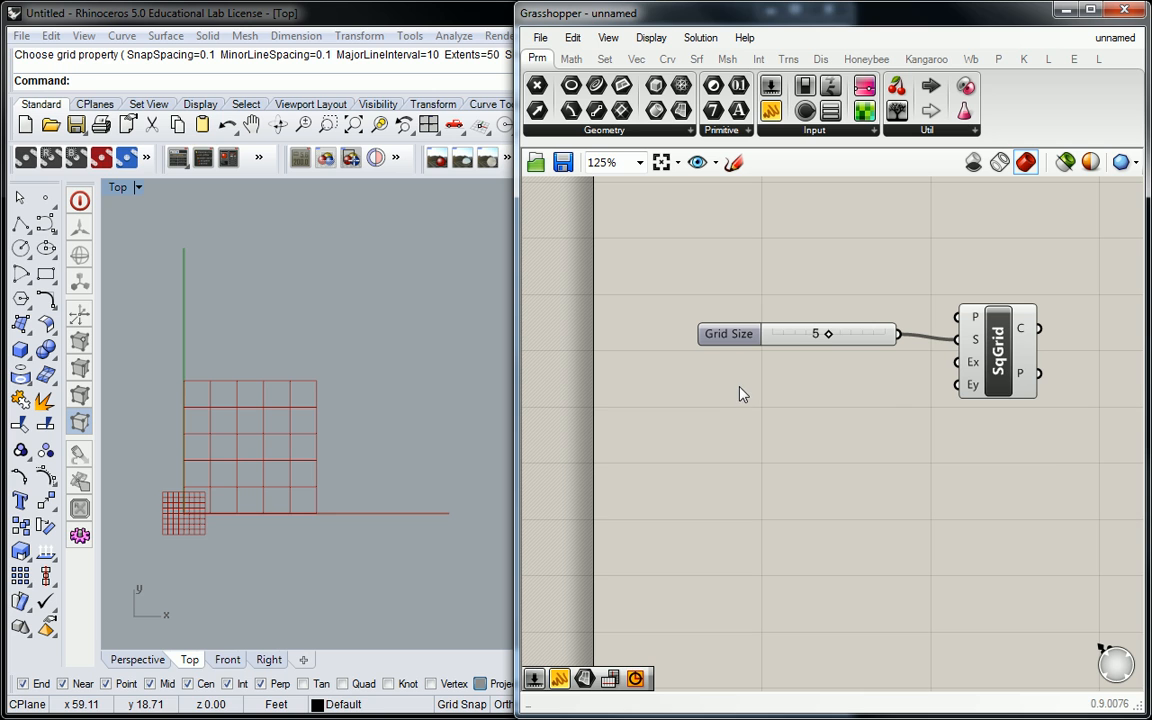
# Step: Add Extent X and Extent Y sliders set to 6 and 3, wire them to Ex and Ey, and raise Grid Size
pyautogui.doubleClick(742, 392)
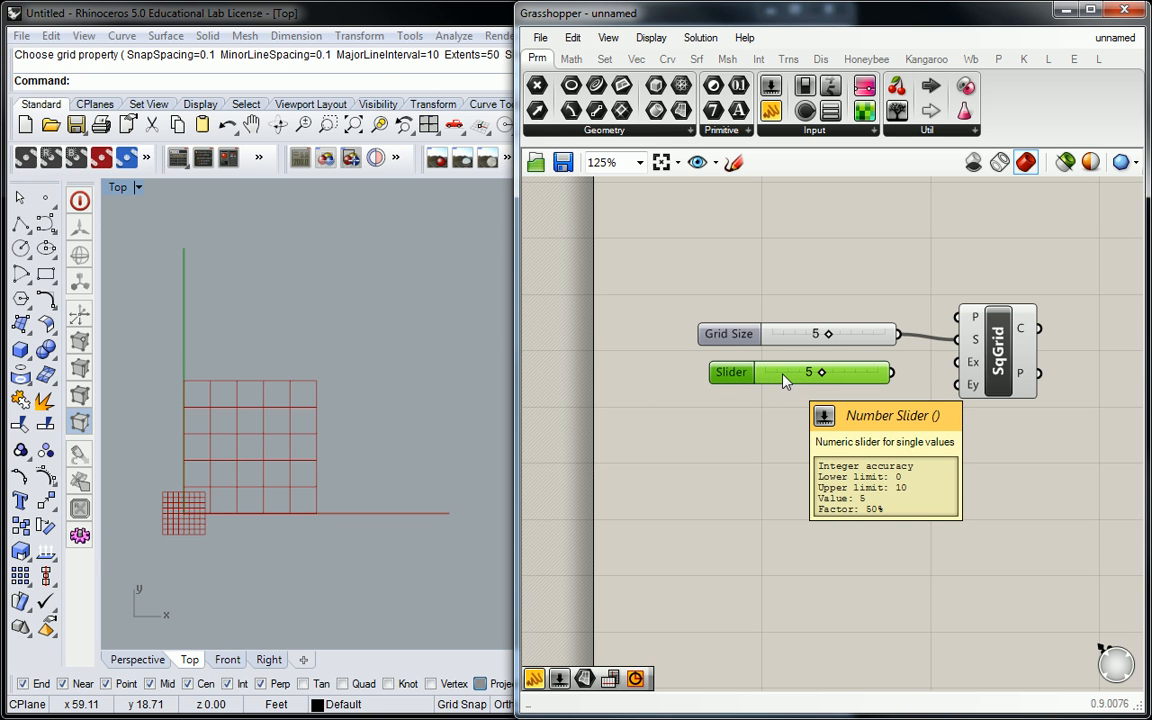
pyautogui.moveTo(864, 390)
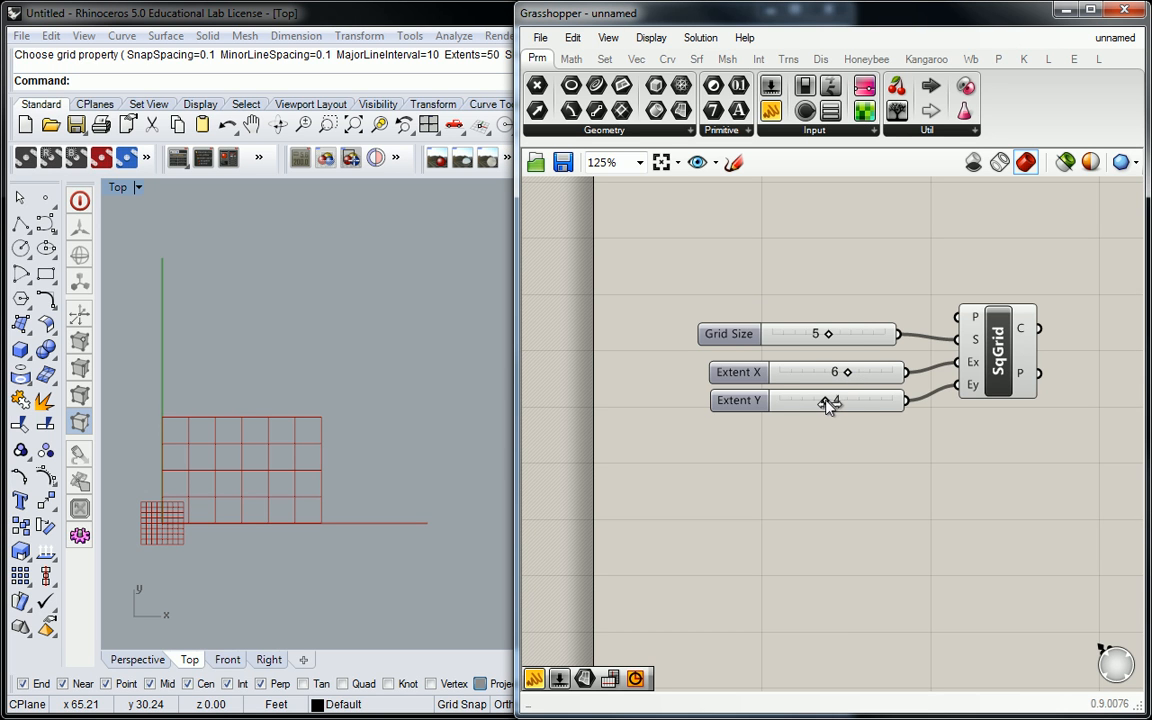
pyautogui.moveTo(830, 400); pyautogui.dragTo(820, 400)
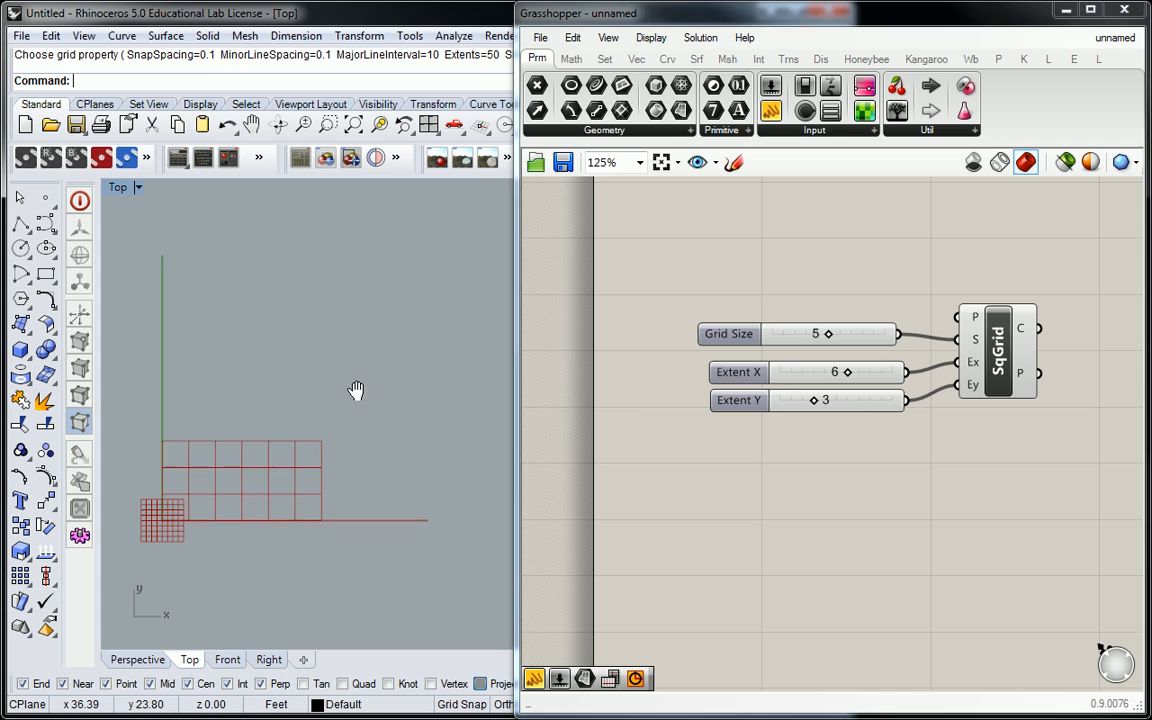
pyautogui.moveTo(816, 332); pyautogui.dragTo(840, 332)
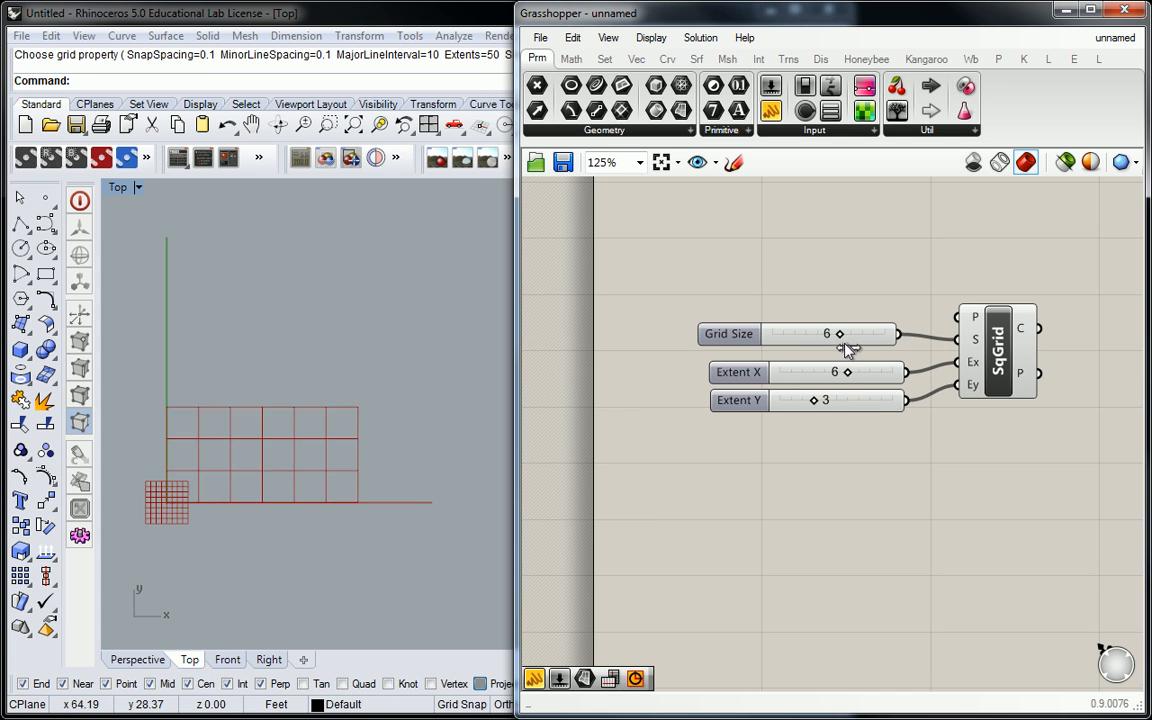
pyautogui.moveTo(840, 332); pyautogui.dragTo(860, 332)
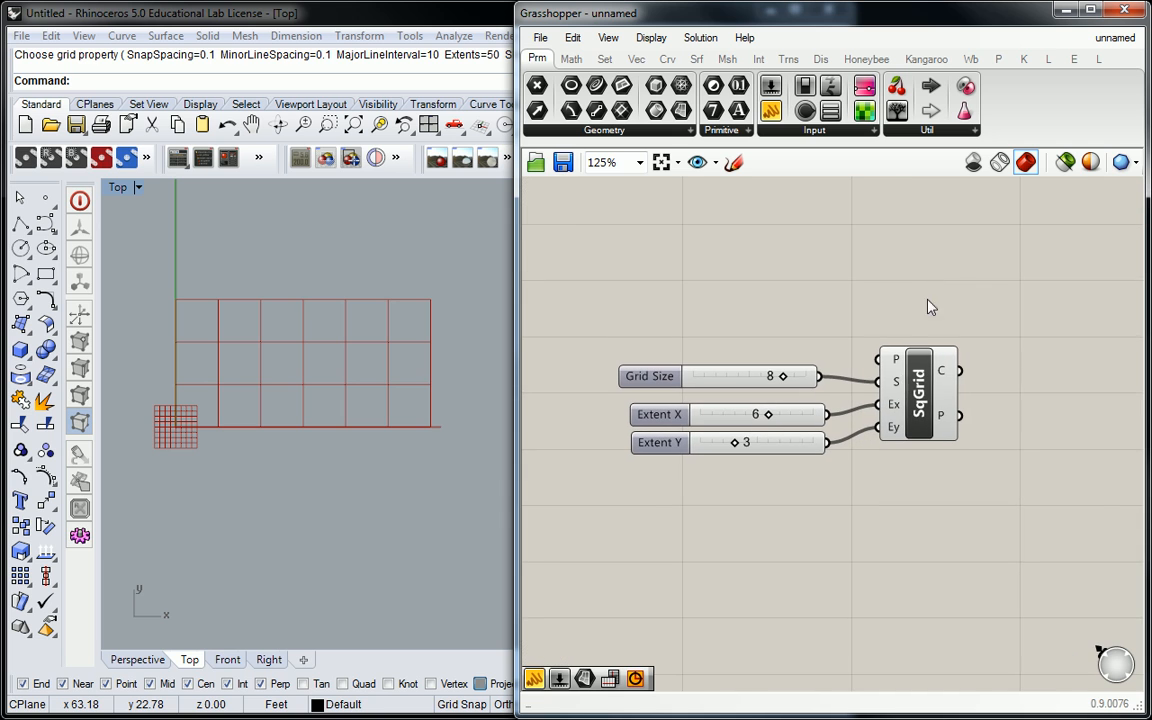
pyautogui.moveTo(920, 400)
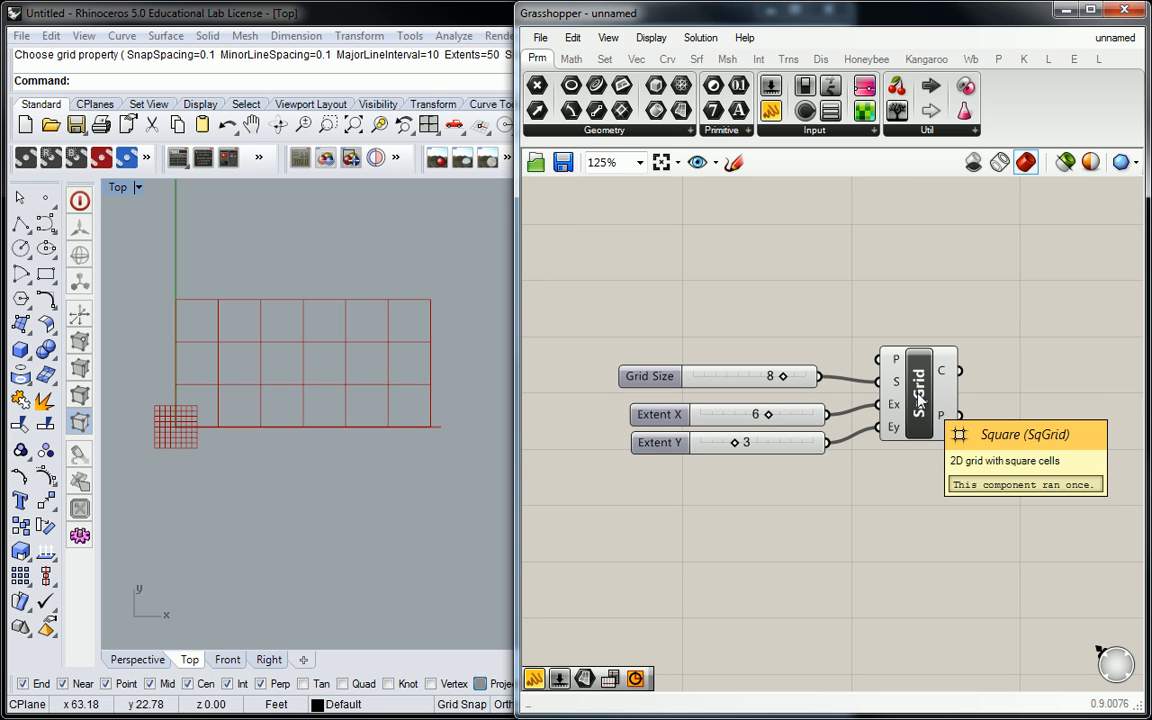
# Step: Rename the Square Grid component to 'Grid #1' from its context menu
pyautogui.rightClick(916, 384)
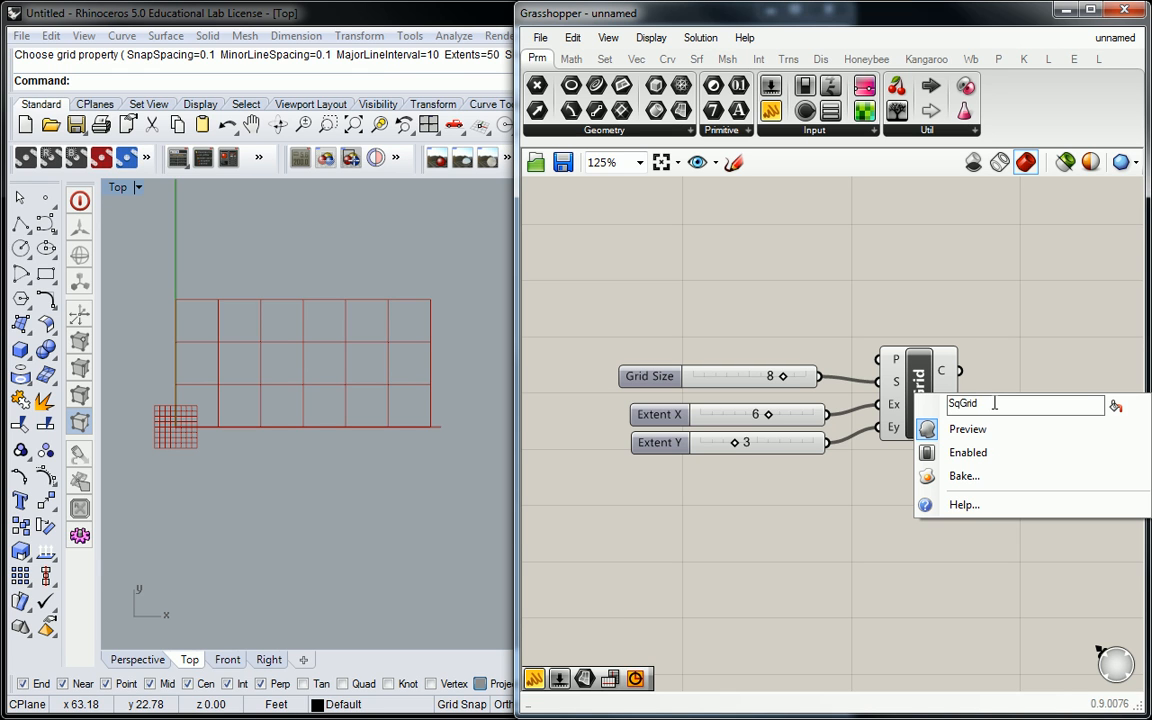
pyautogui.write('Gr')
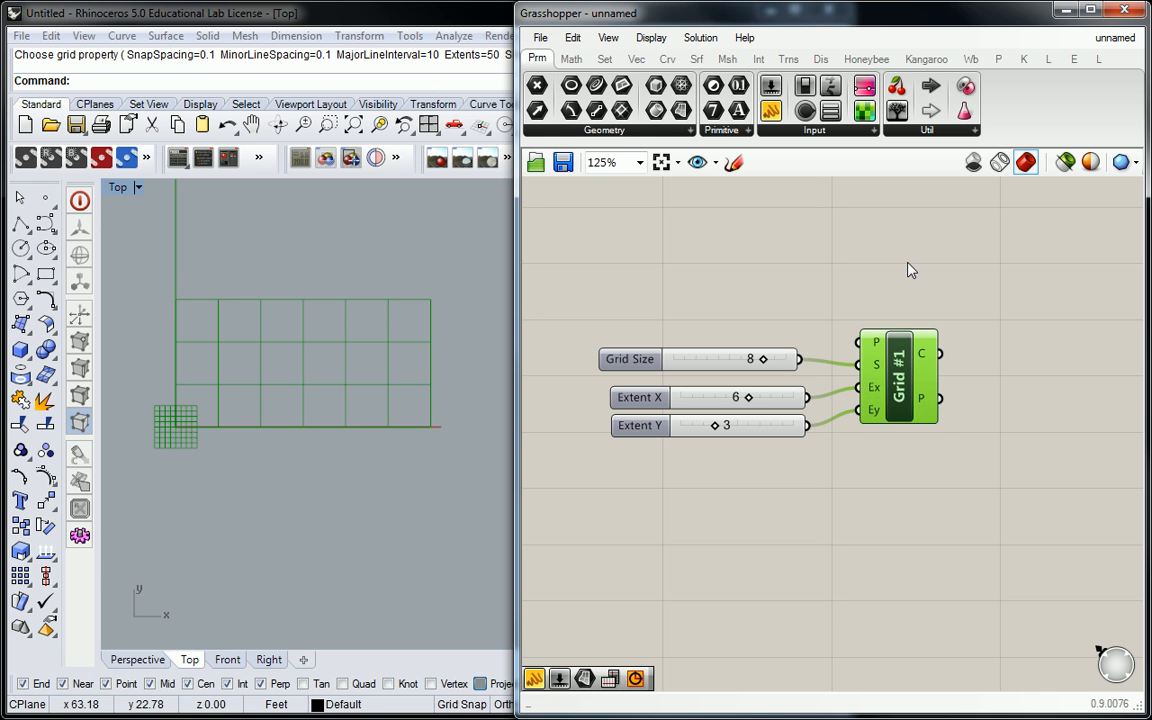
# Step: Group the Grid #1 component and label the group 'Vect > Grid'
pyautogui.click(900, 376)
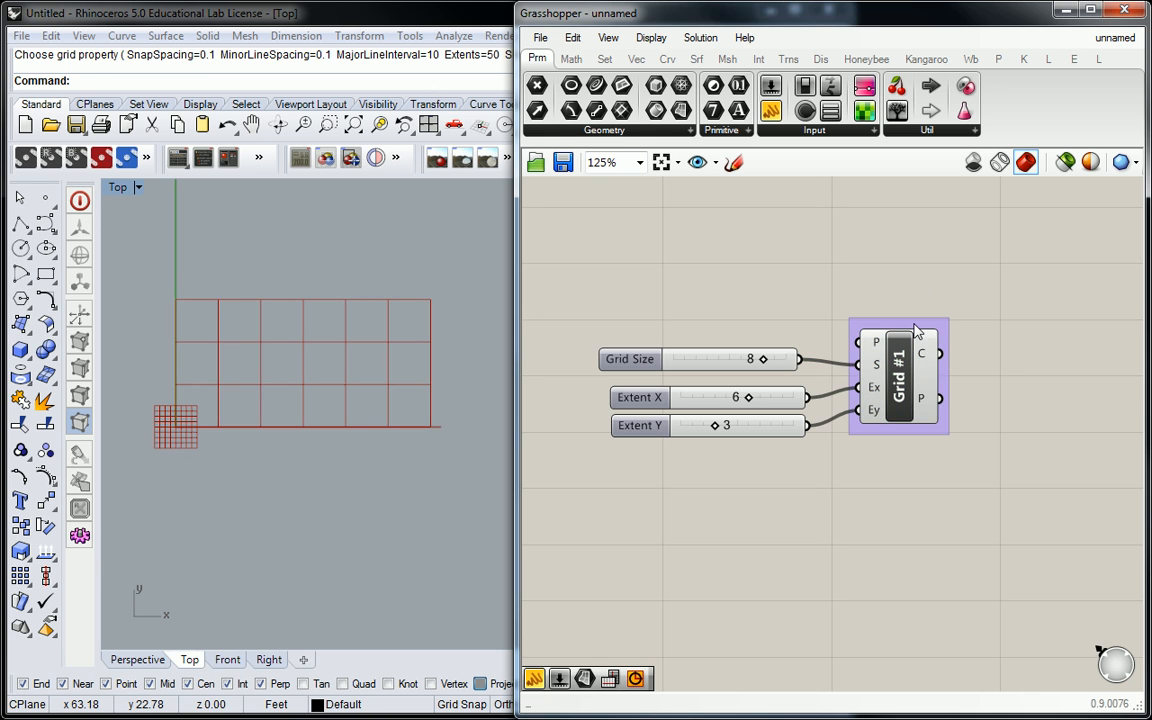
pyautogui.moveTo(920, 308)
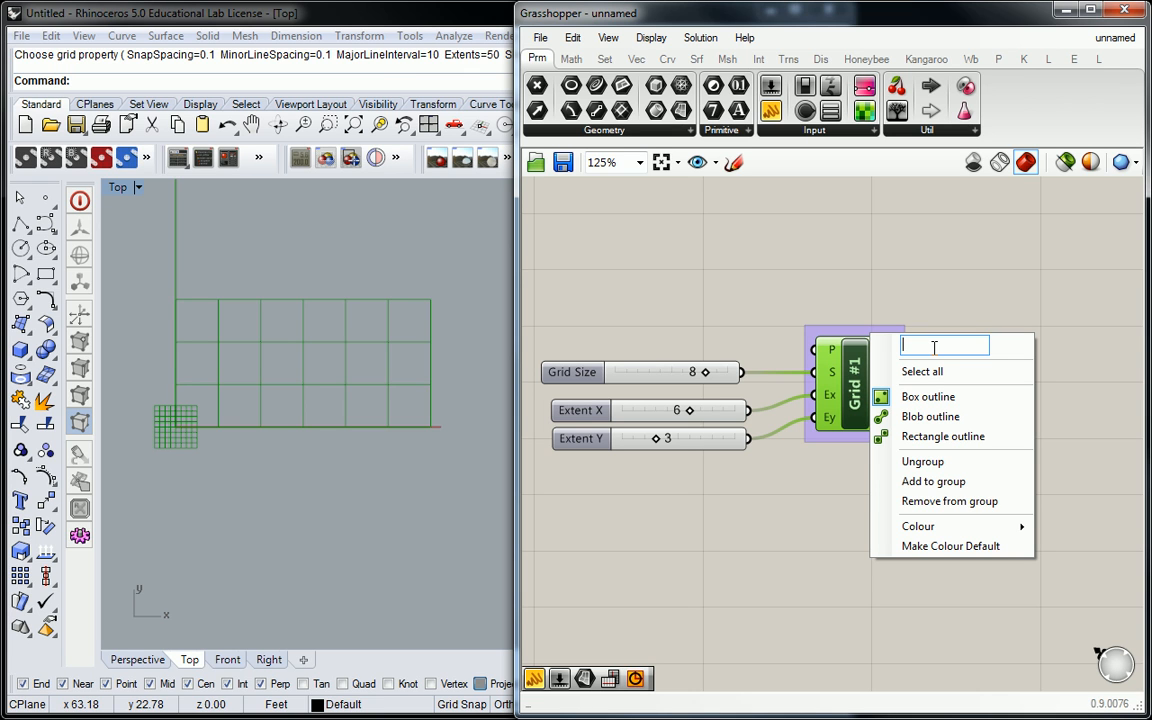
pyautogui.write('Vect > Grid')
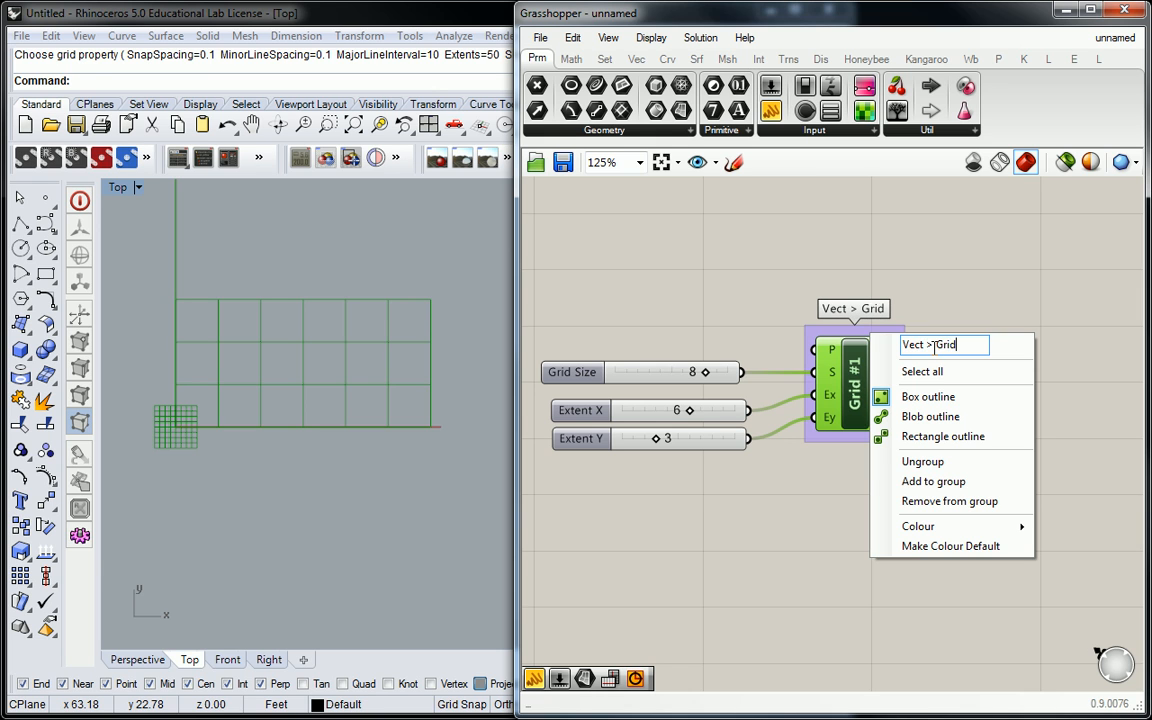
pyautogui.click(940, 290)
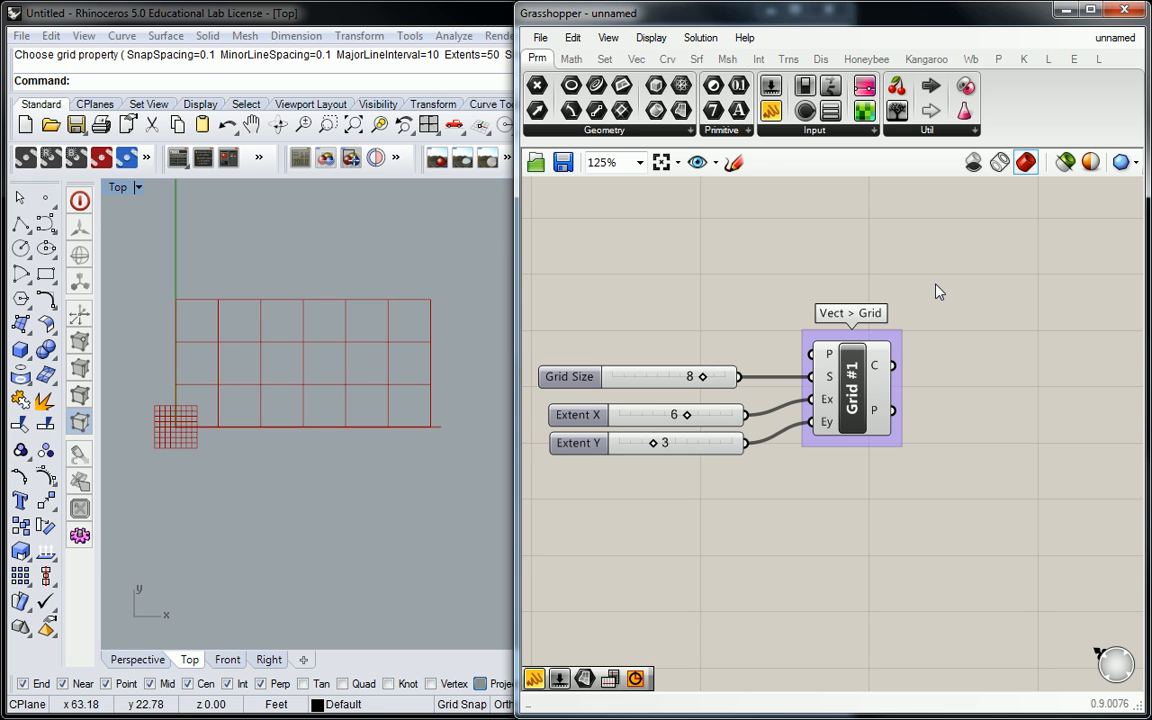
# Step: Browse the Vector tab's Grid panel dropdown of grid components
pyautogui.click(632, 58)
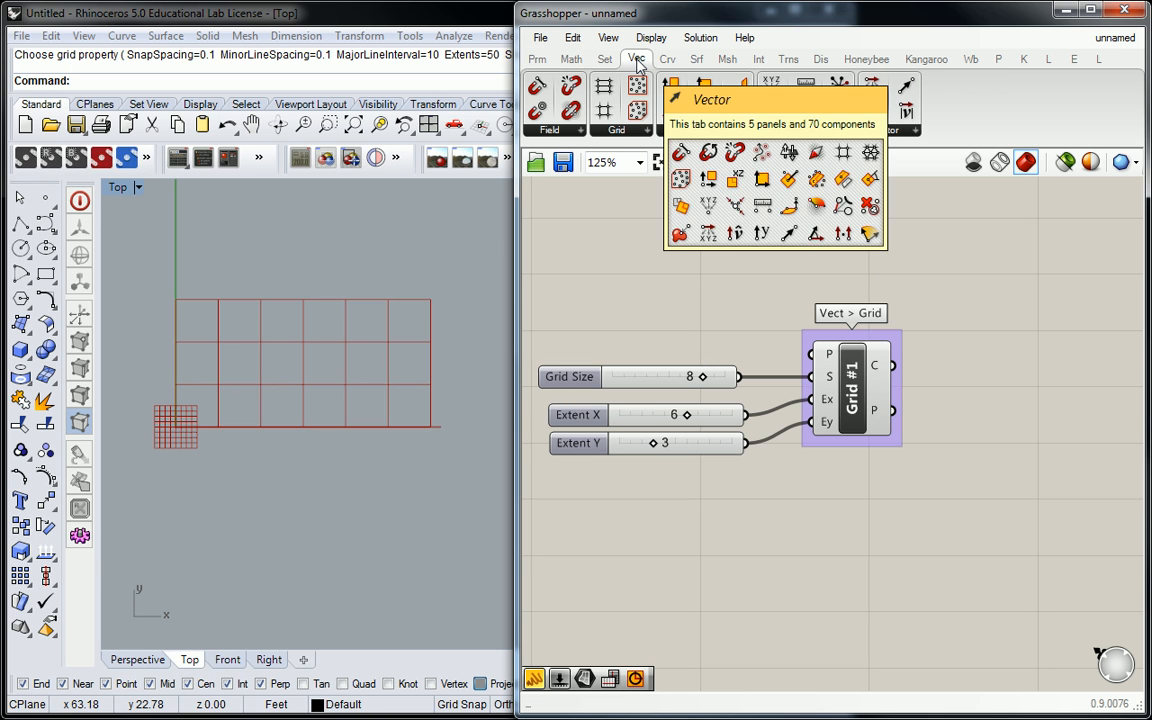
pyautogui.click(618, 130)
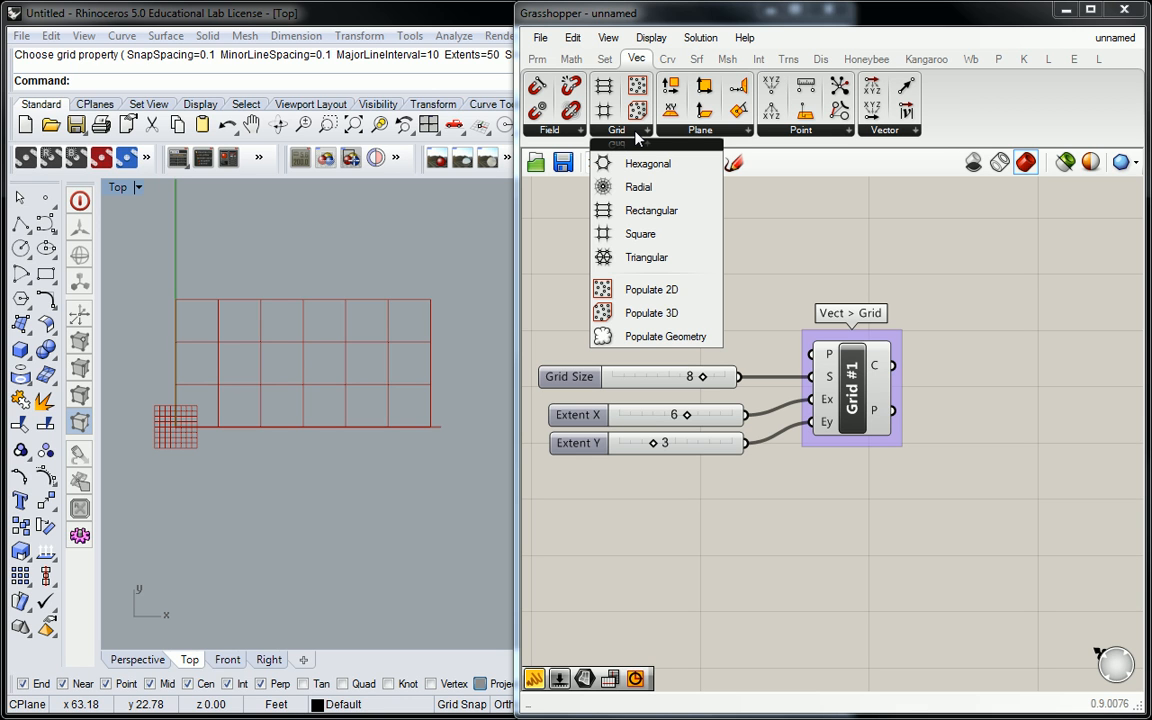
pyautogui.click(844, 206)
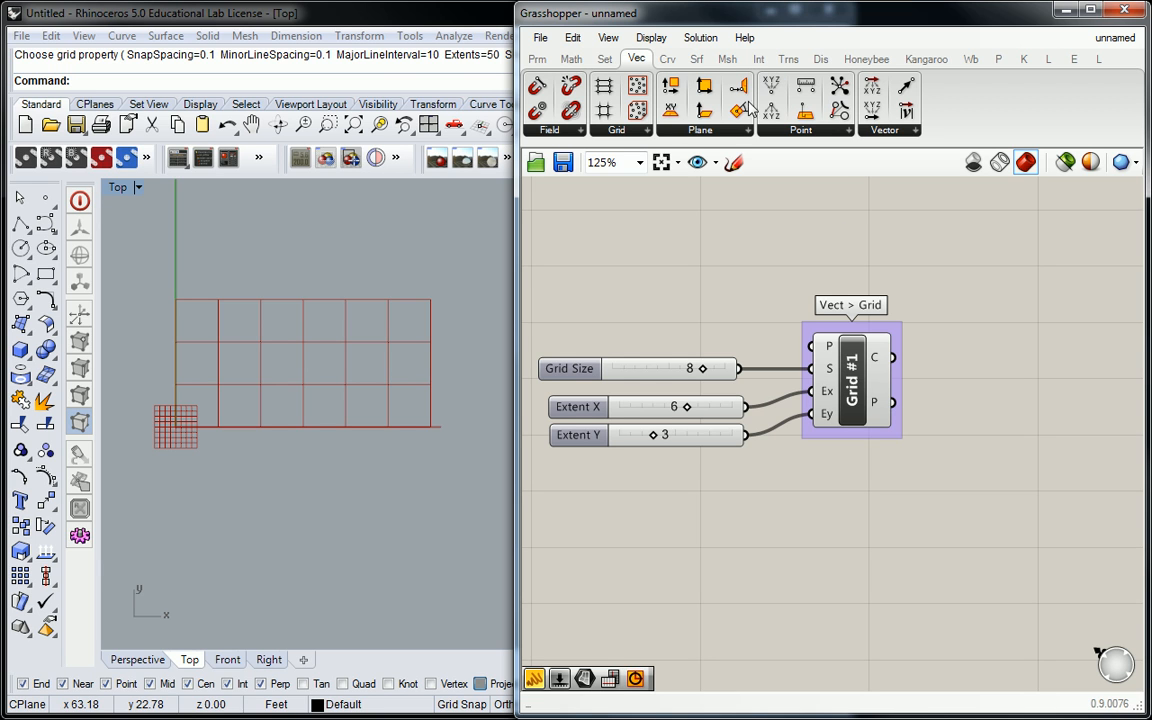
pyautogui.click(612, 130)
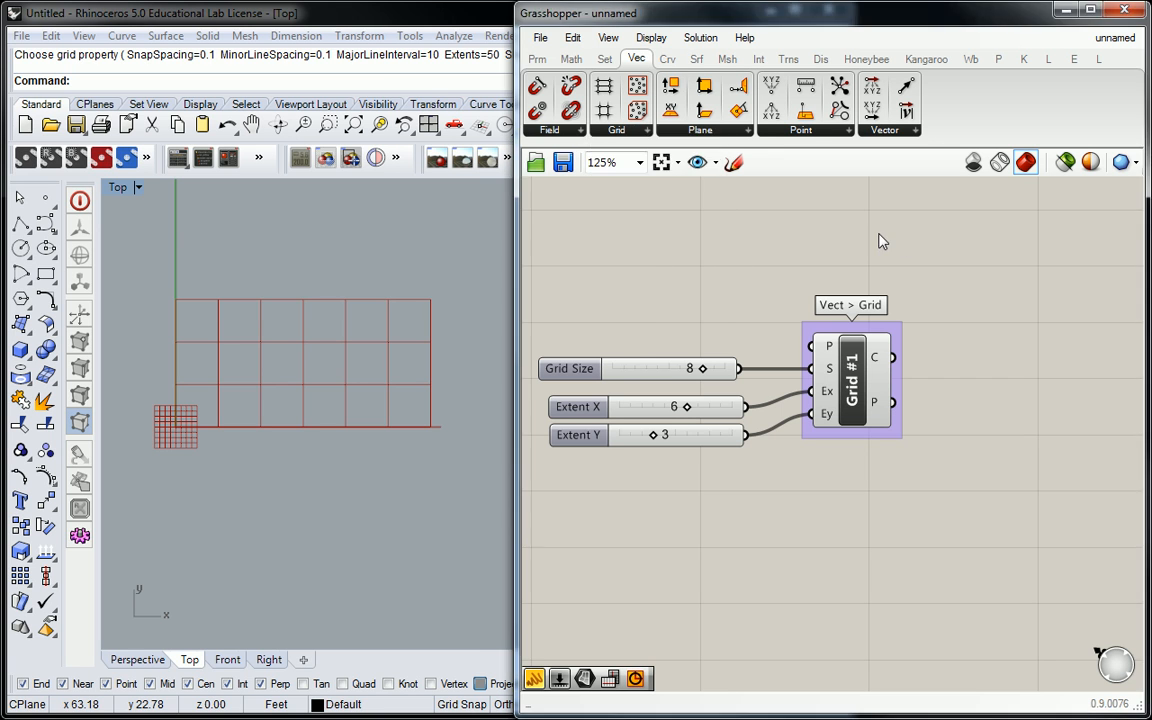
# Step: Switch the canvas to Draw Icons and review the new Square Grid component's options
pyautogui.click(648, 36)
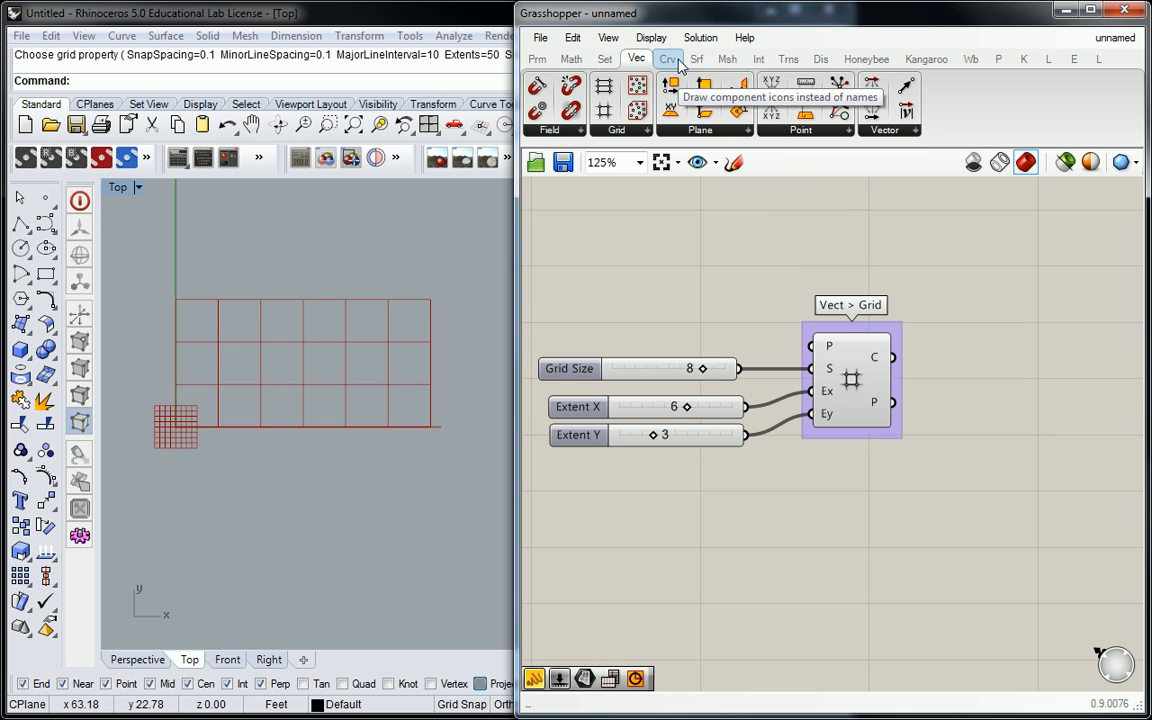
pyautogui.moveTo(772, 272)
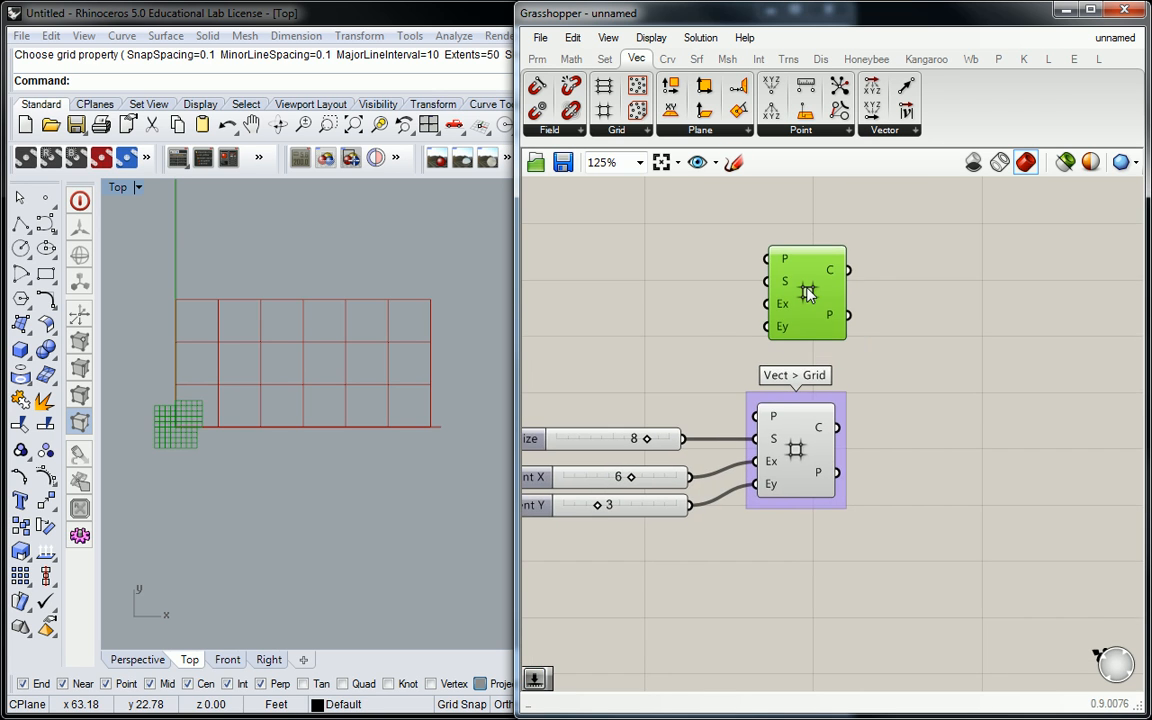
pyautogui.moveTo(808, 292)
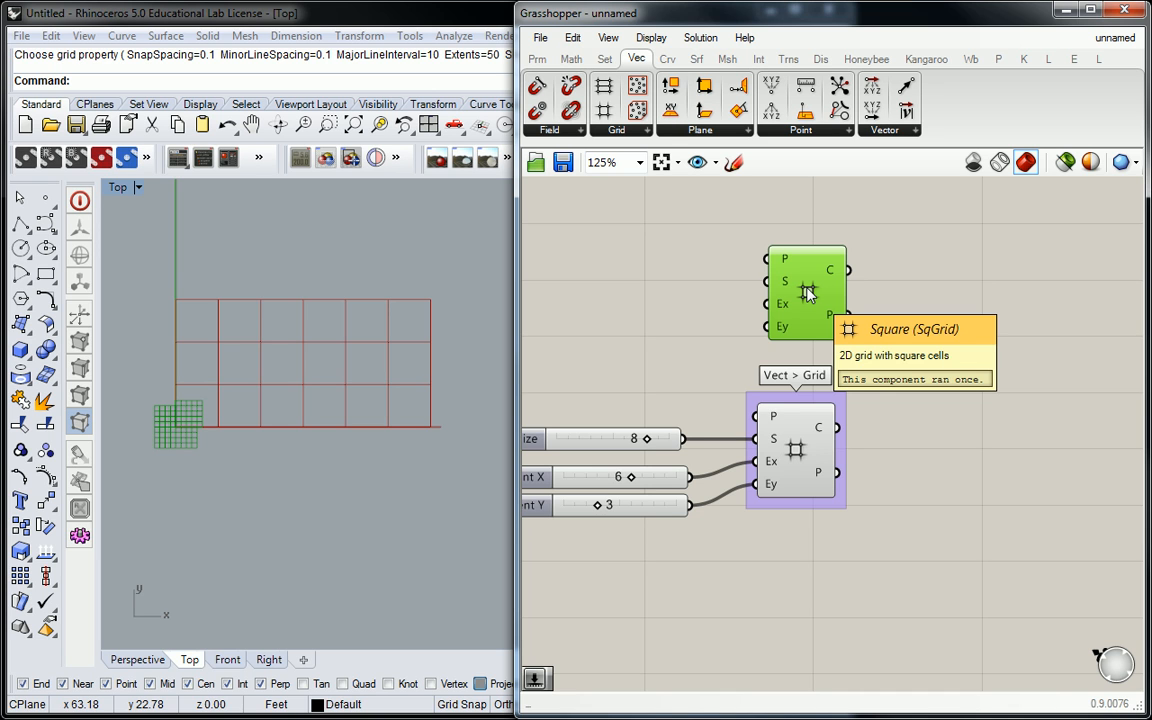
pyautogui.rightClick(808, 292)
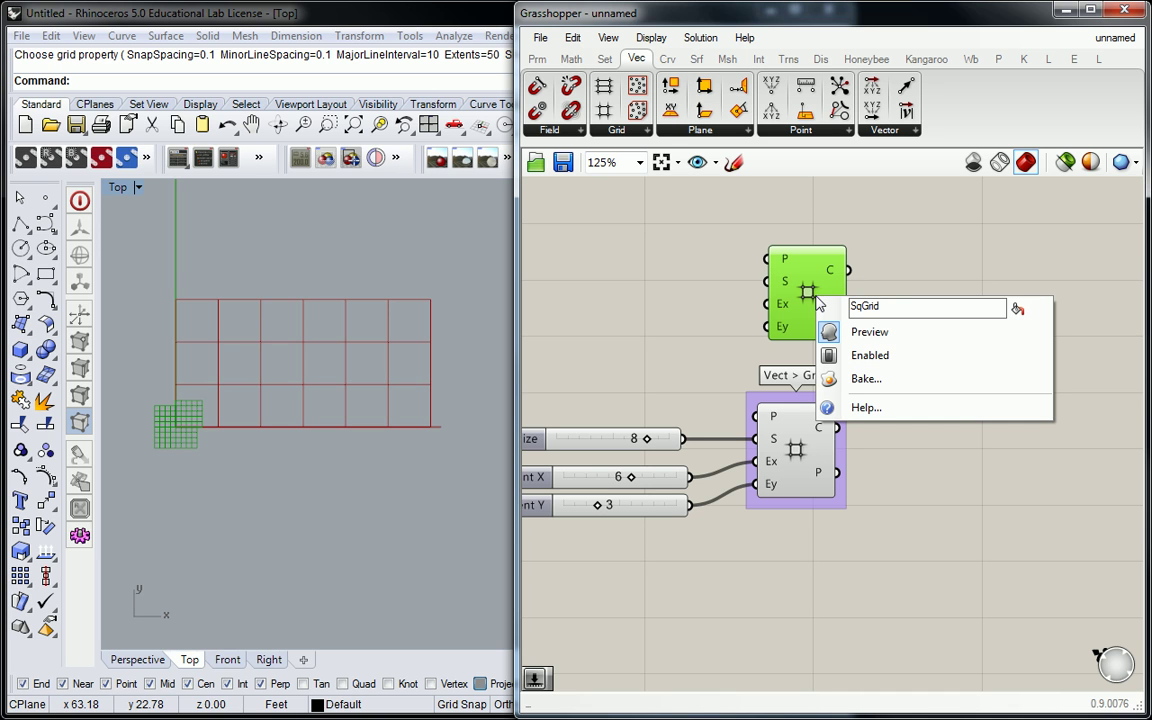
pyautogui.moveTo(1028, 308)
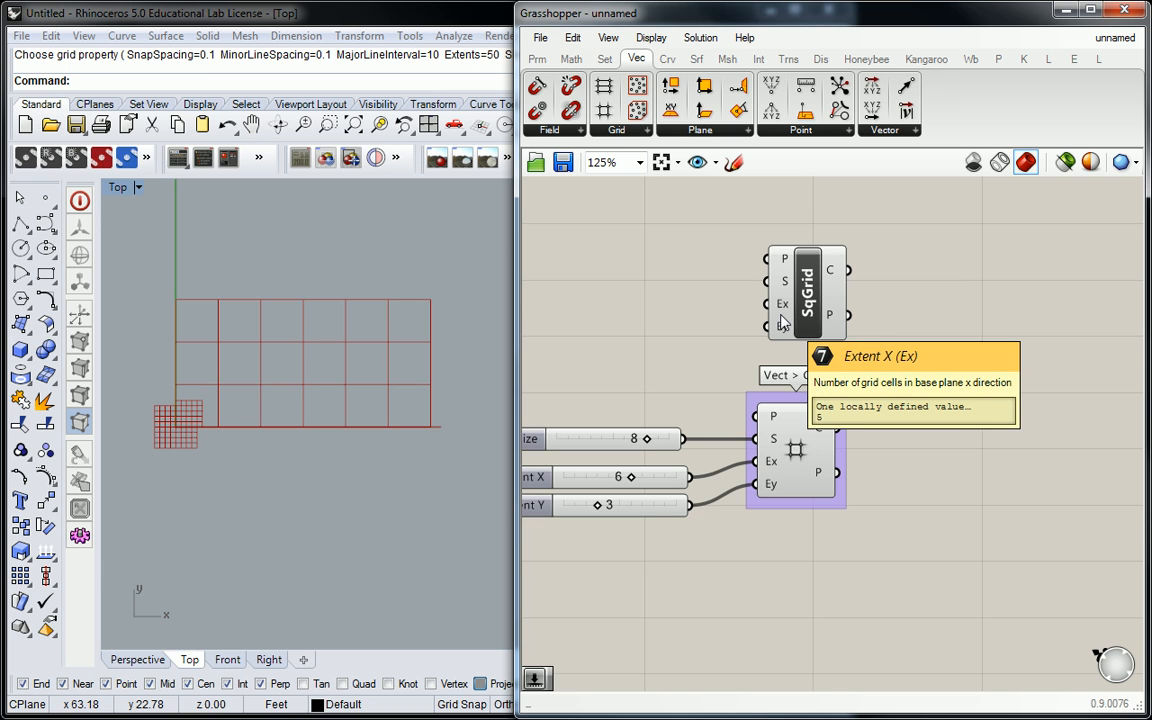
pyautogui.moveTo(1016, 352)
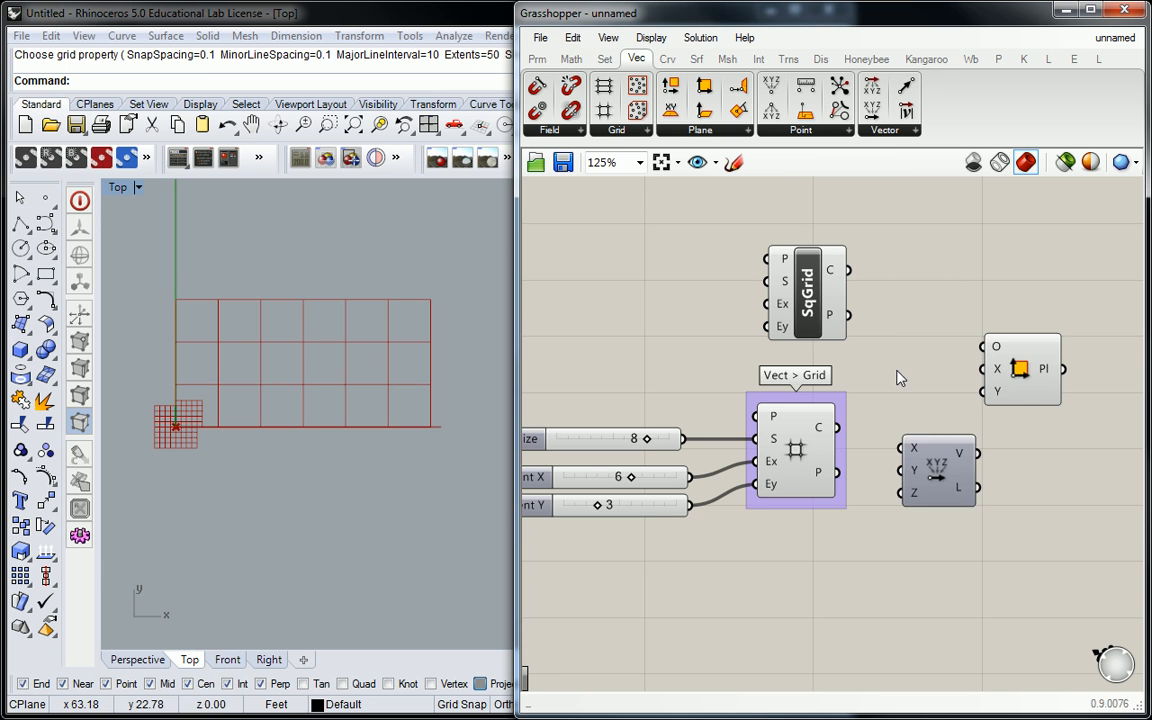
pyautogui.rightClick(804, 304)
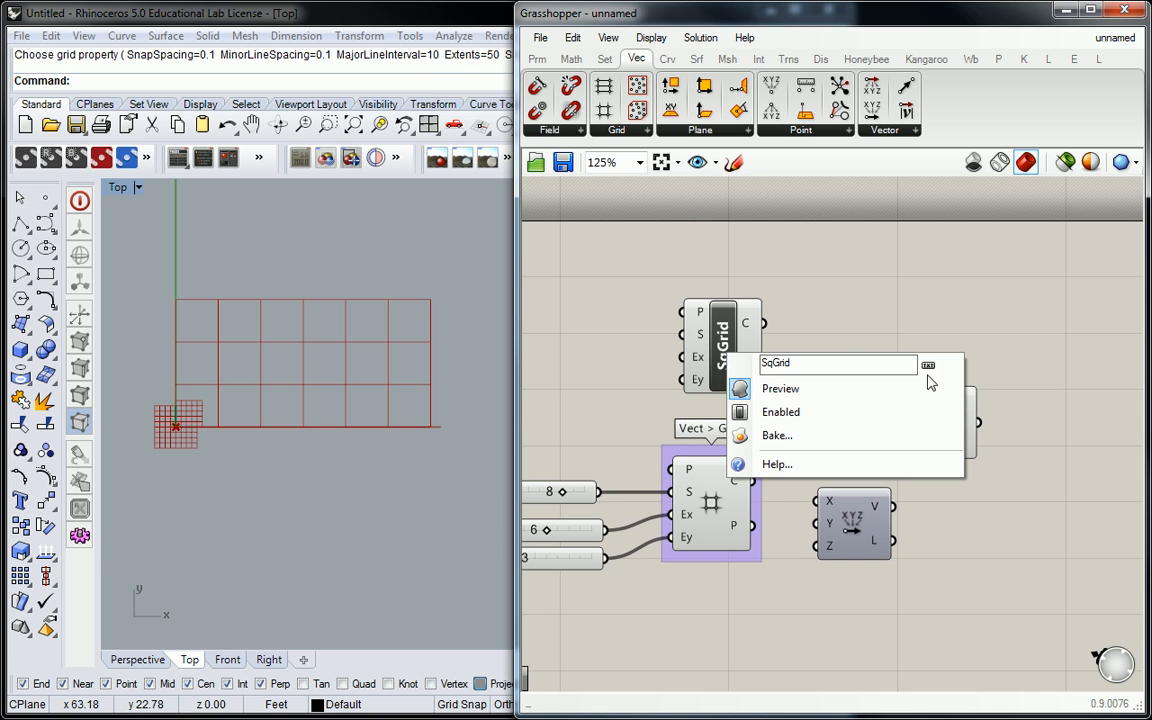